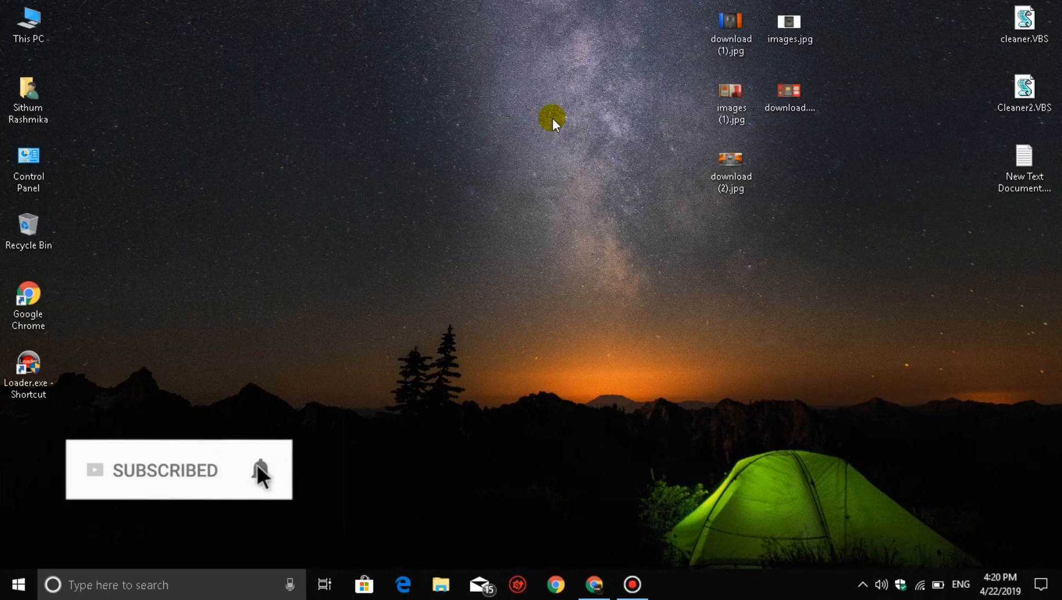
mouse_move(267, 490)
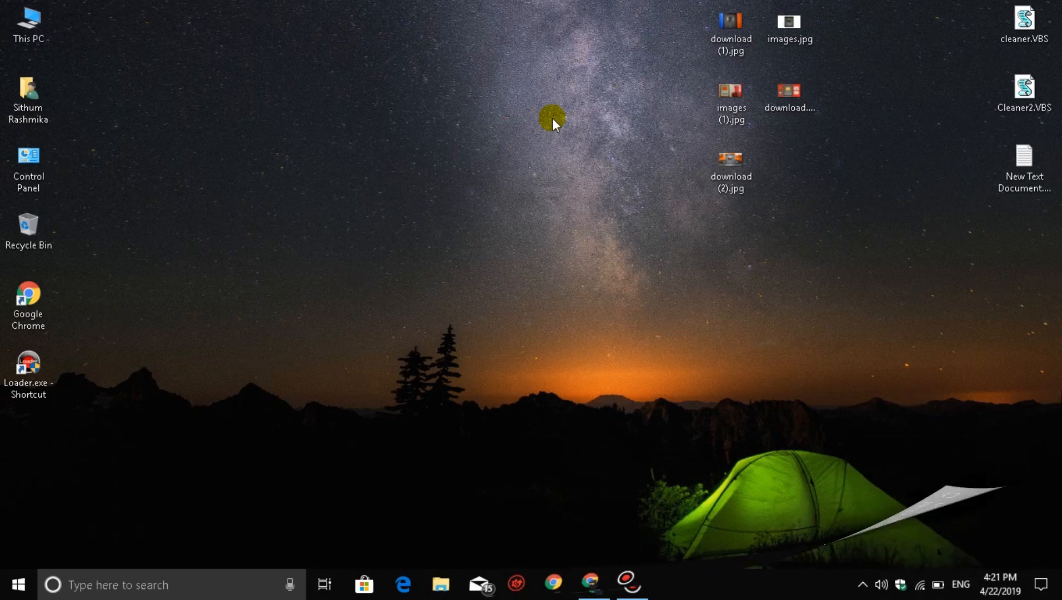
mouse_move(490, 174)
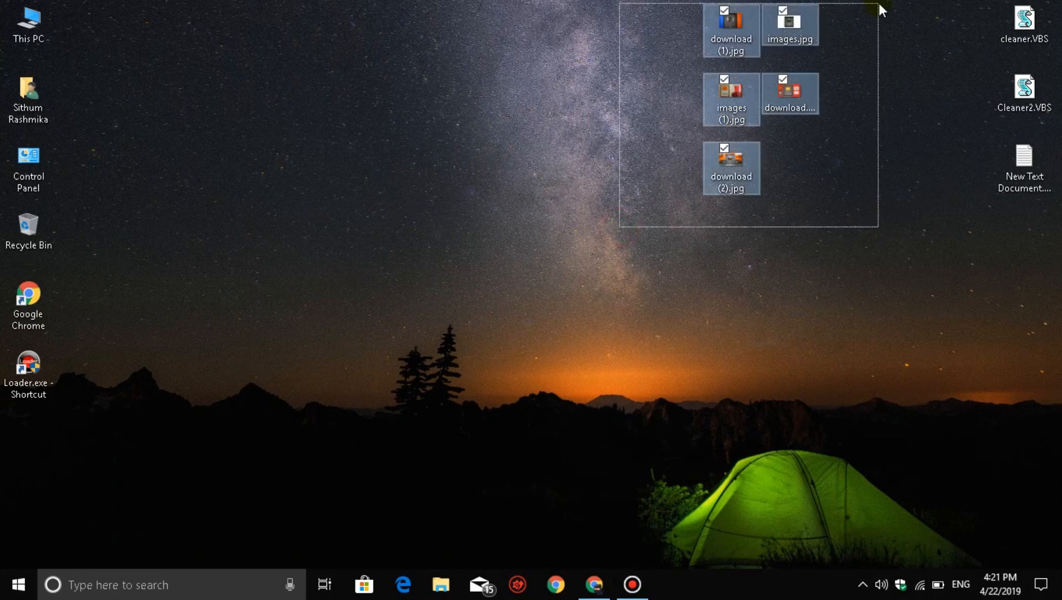
Create a new desktop folder named lock and move the five image files into it.
click(546, 134)
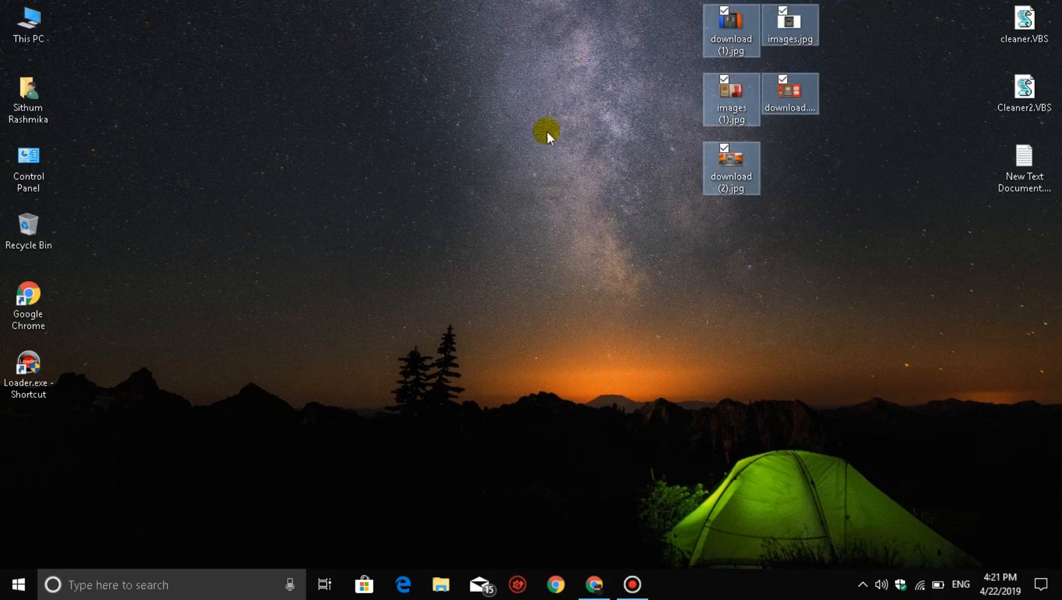
click(413, 178)
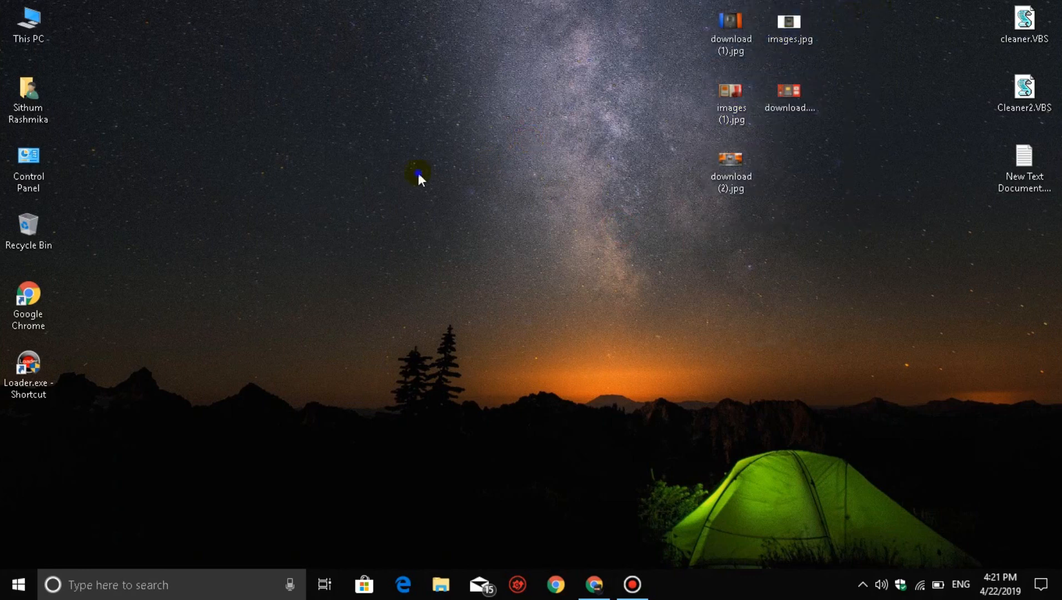
right_click(418, 178)
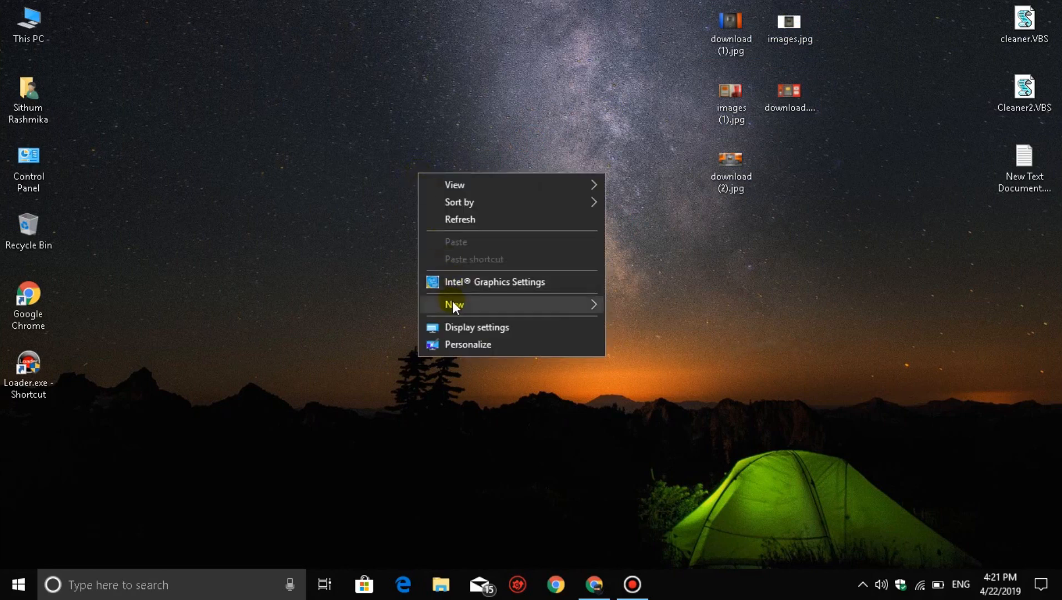
click(455, 305)
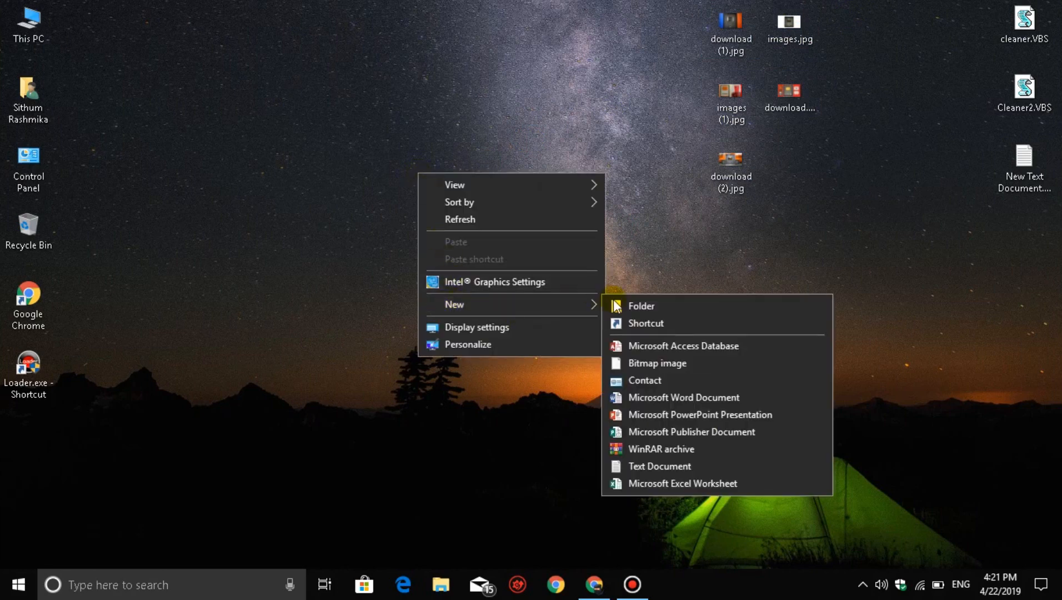
click(641, 305)
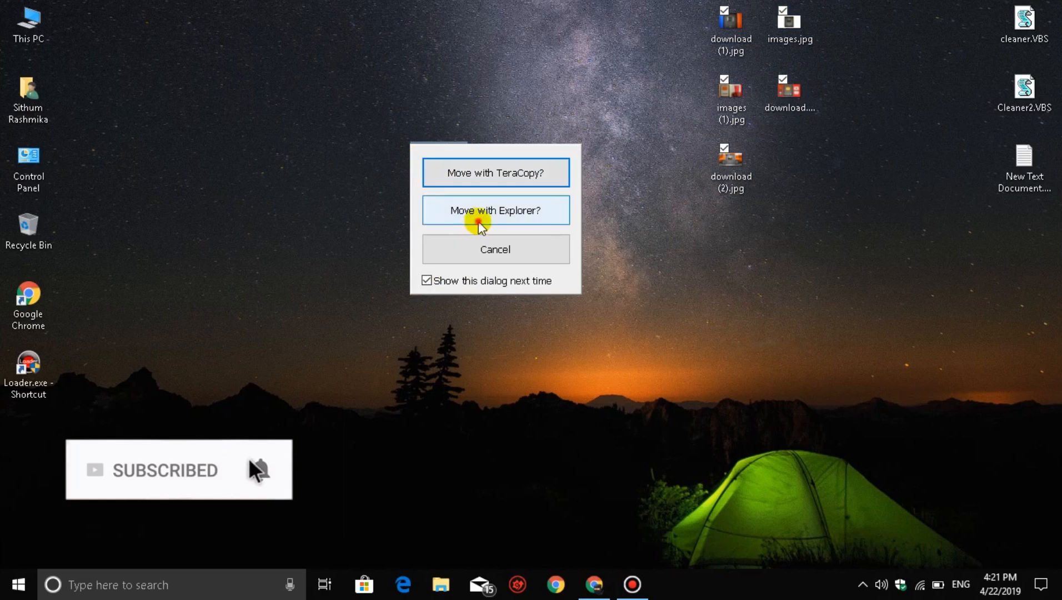
click(496, 210)
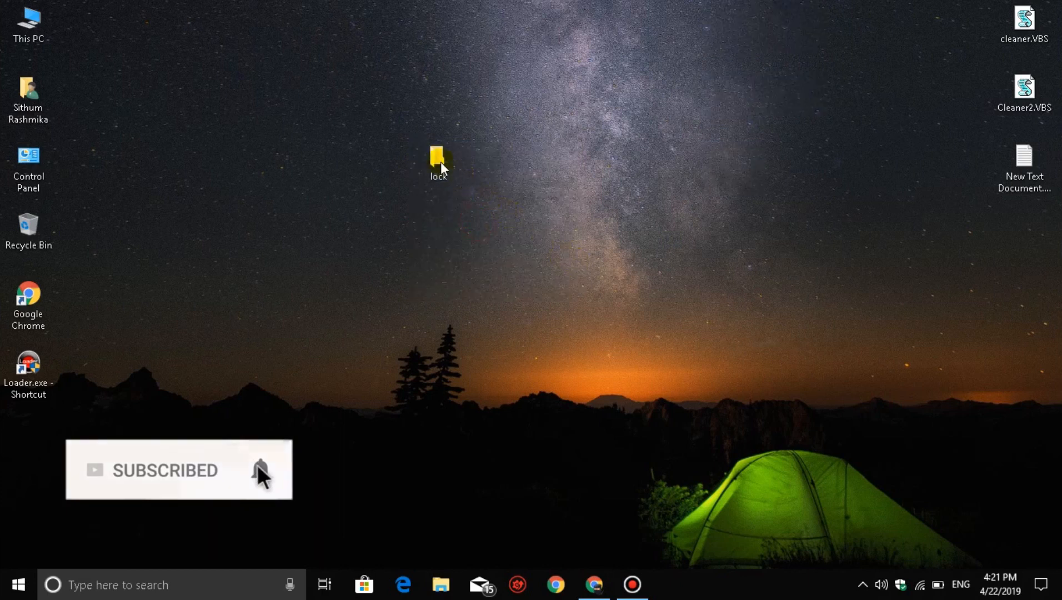
Inside the lock folder, create a new blank text document next to the images.
double_click(437, 157)
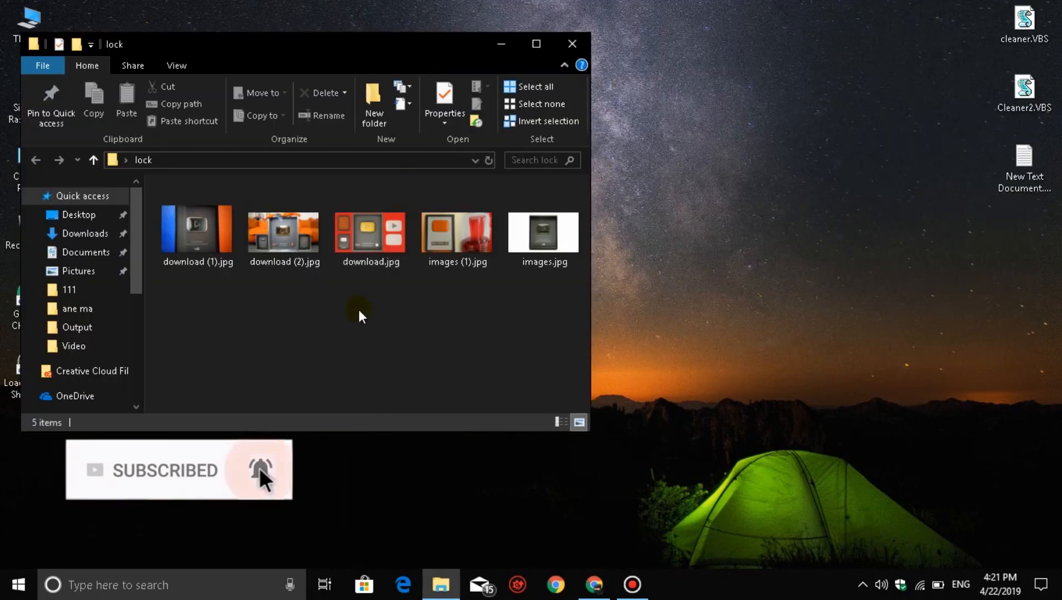
right_click(359, 316)
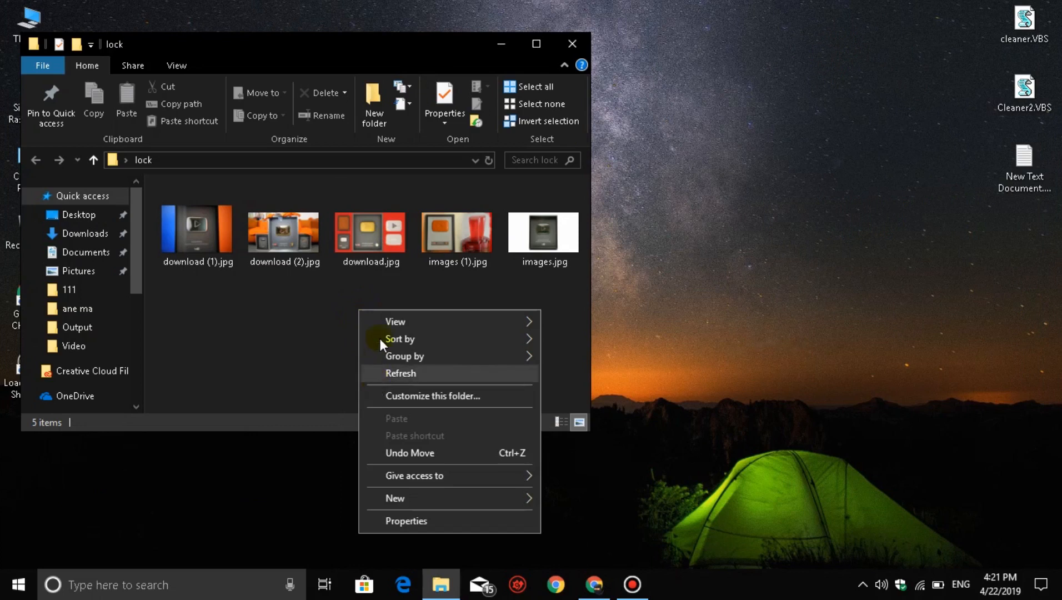
click(400, 339)
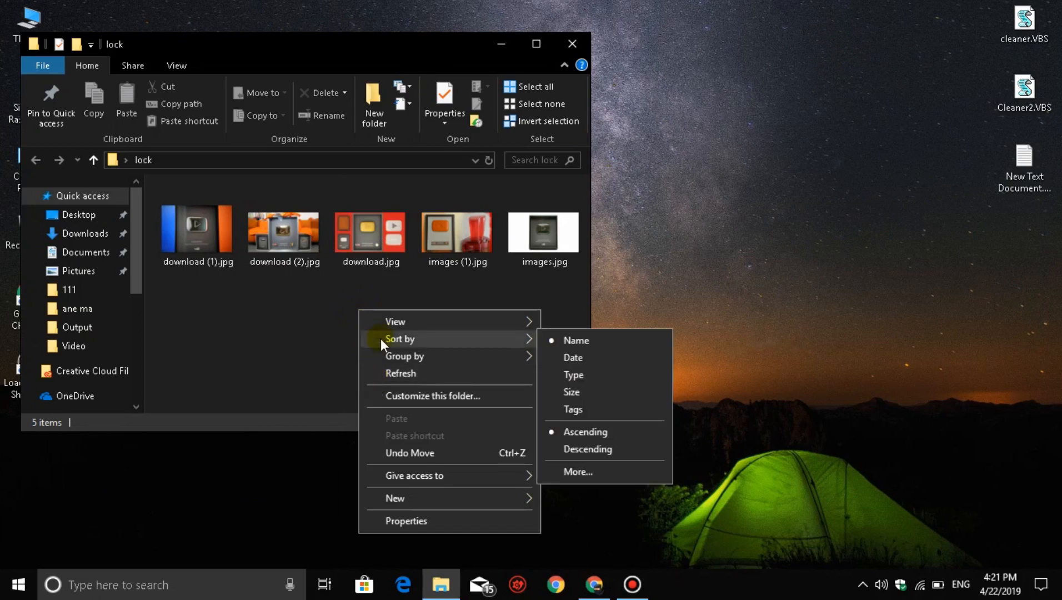
mouse_move(398, 497)
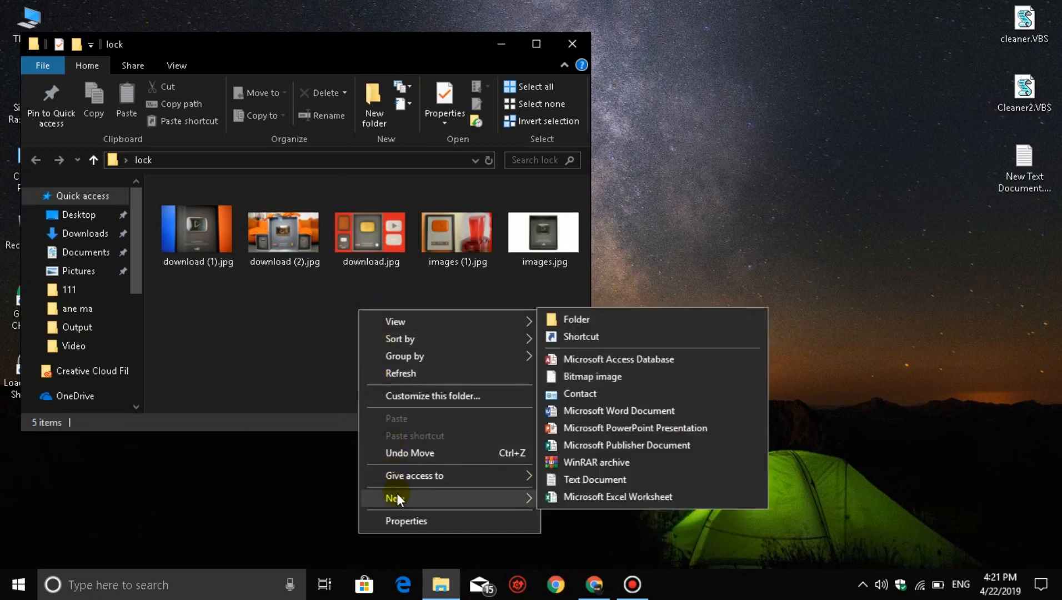
click(595, 479)
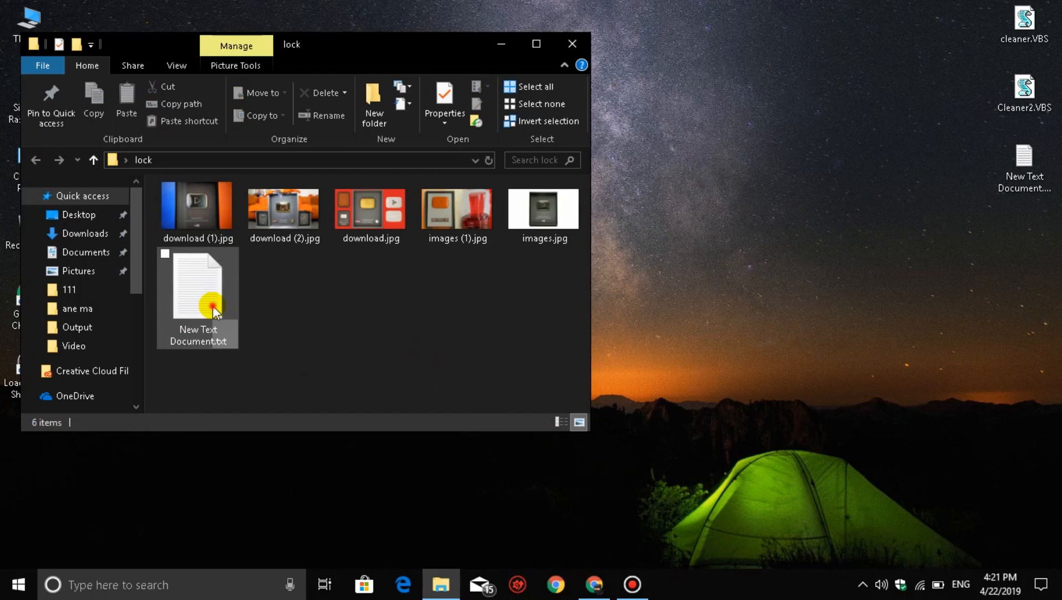
Paste the Folder Locker batch script into the new text document and select all of it.
double_click(209, 301)
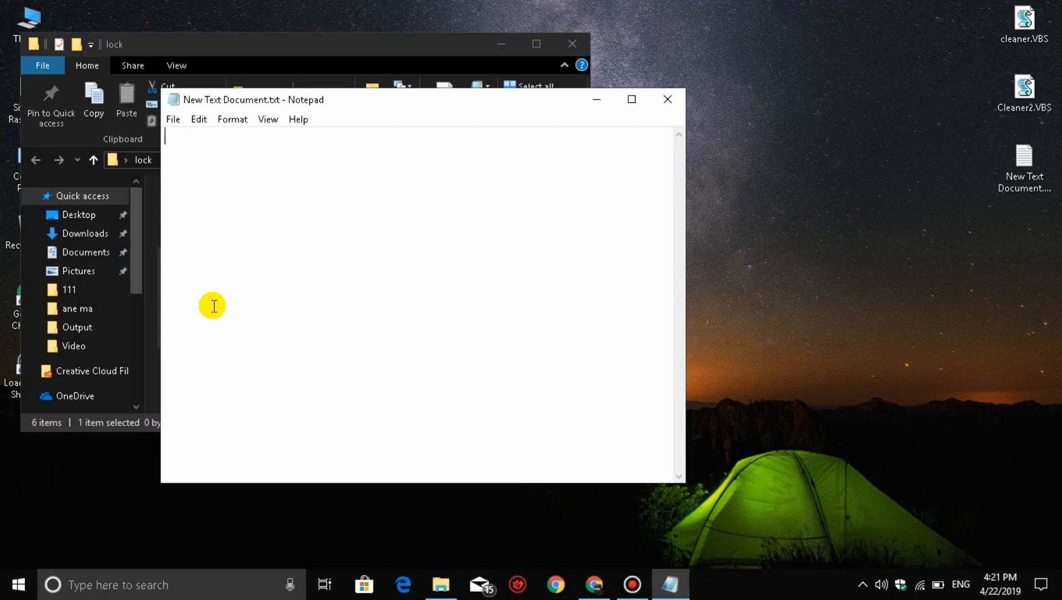
mouse_move(226, 293)
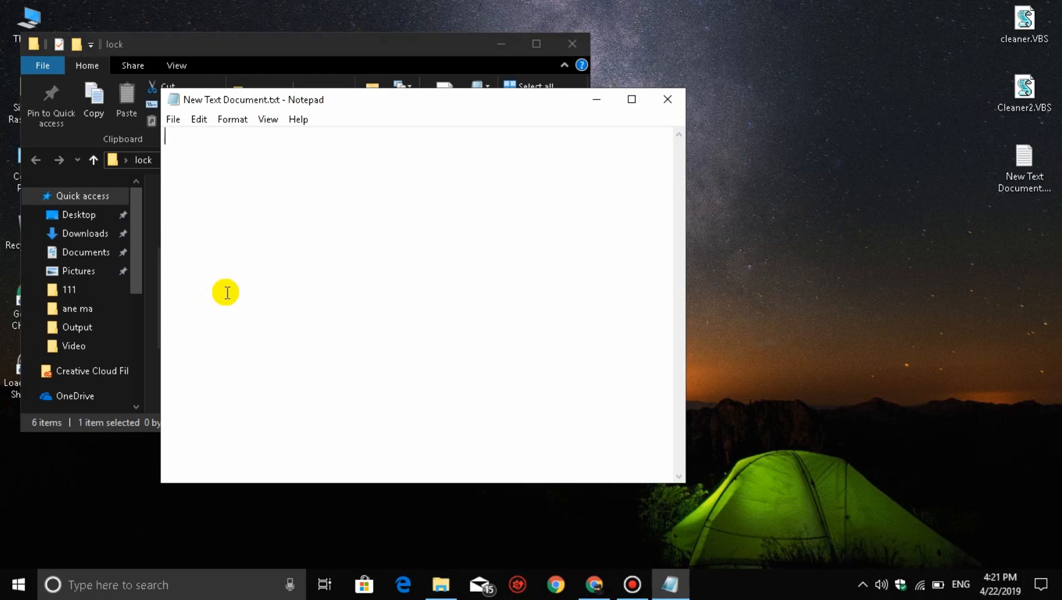
text(cls)
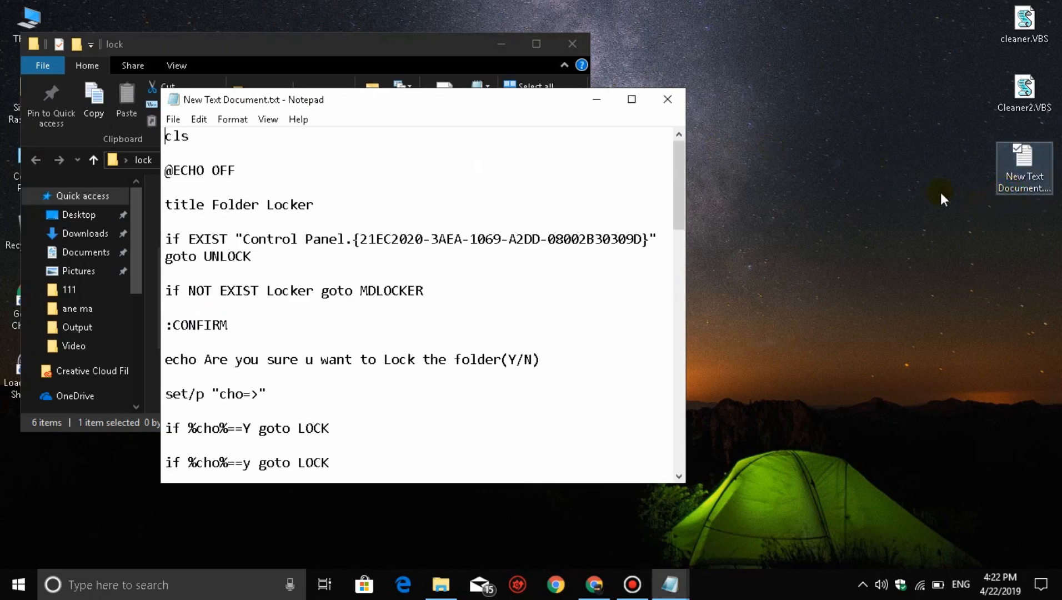
click(631, 99)
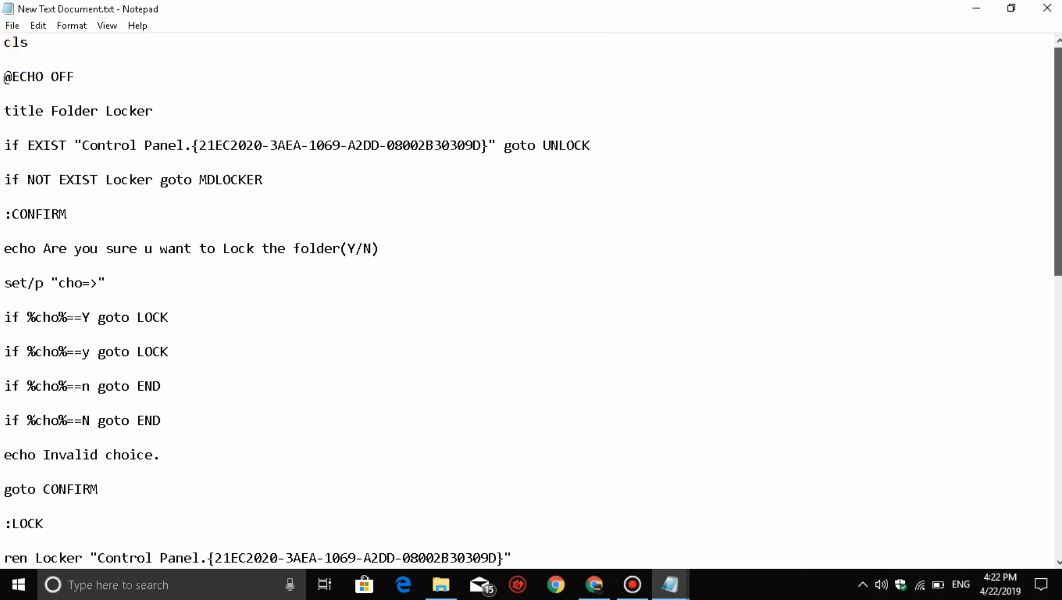
scroll(down, 3)
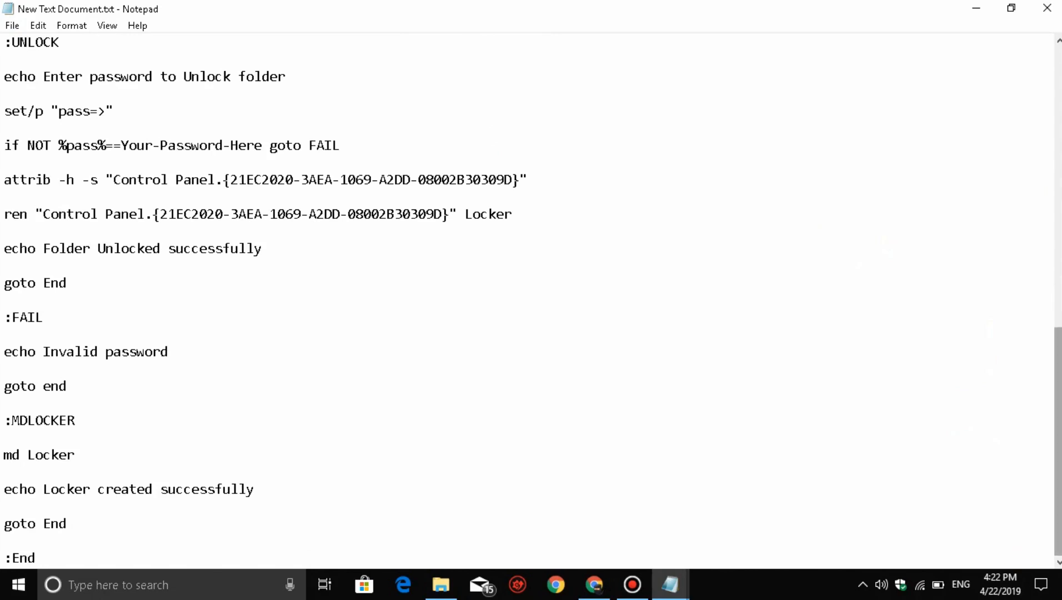
key(ctrl+a)
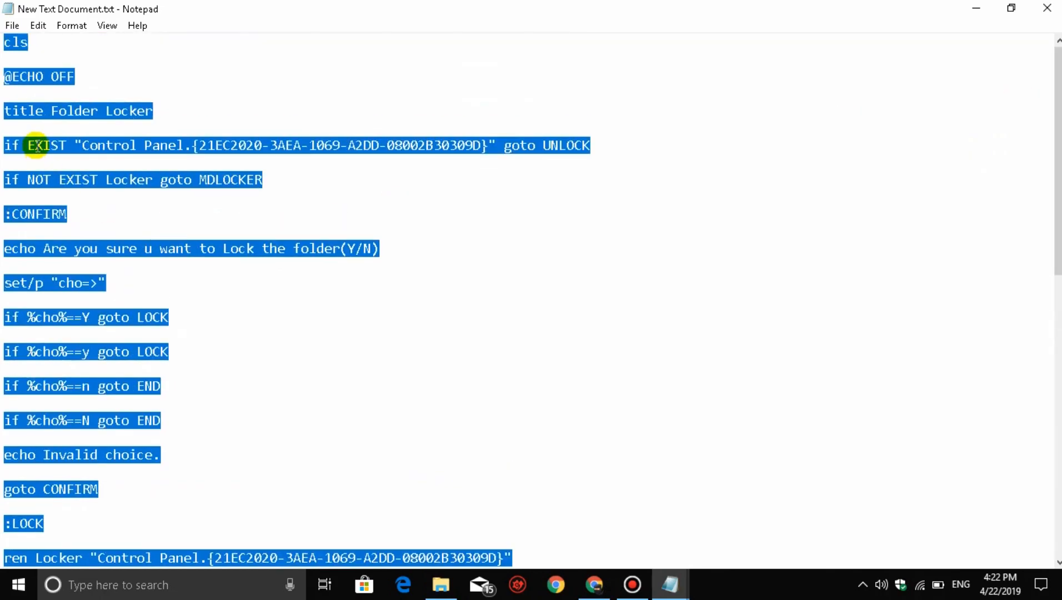
right_click(37, 145)
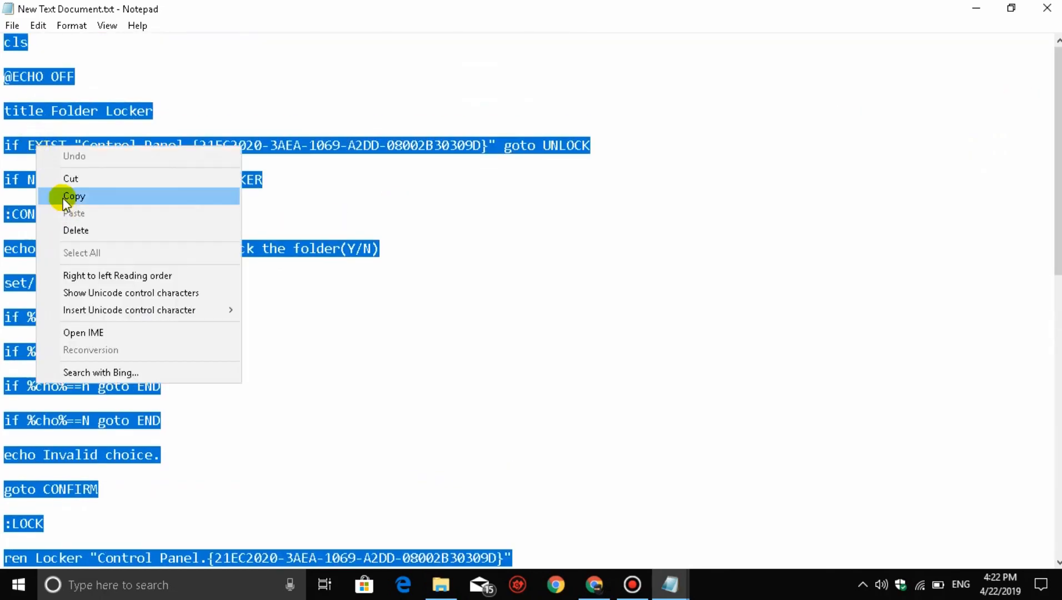
Copy the whole script and scroll down to the Your-Password-Here unlock line.
click(72, 195)
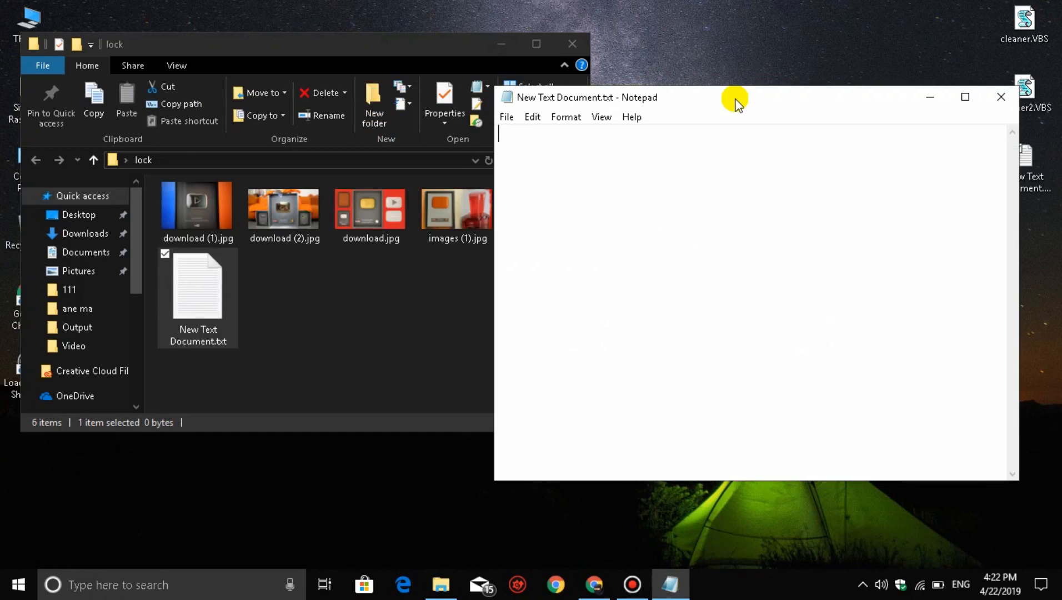
mouse_move(675, 154)
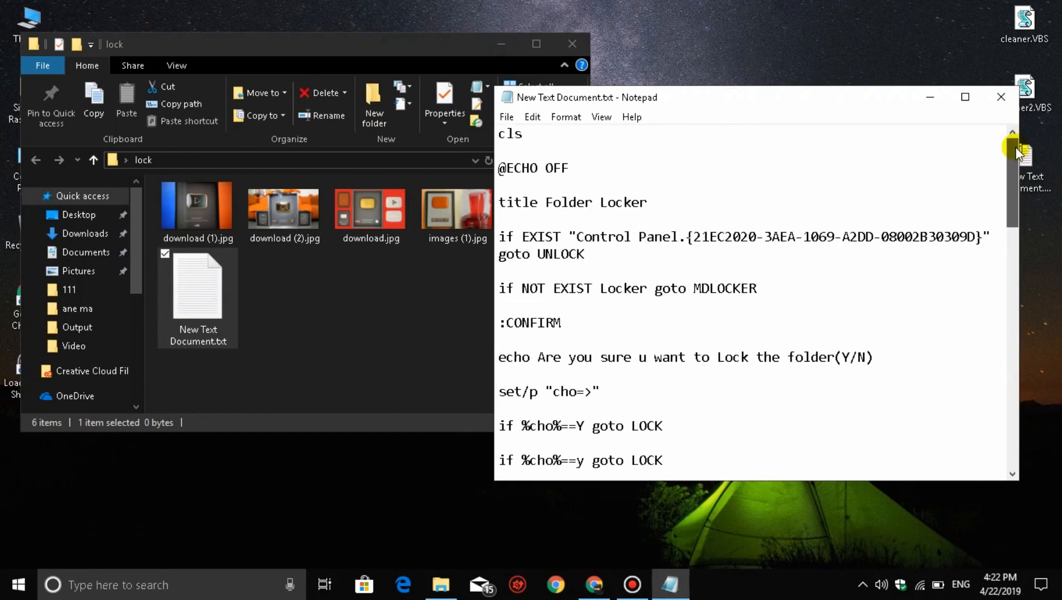
scroll(down, 3)
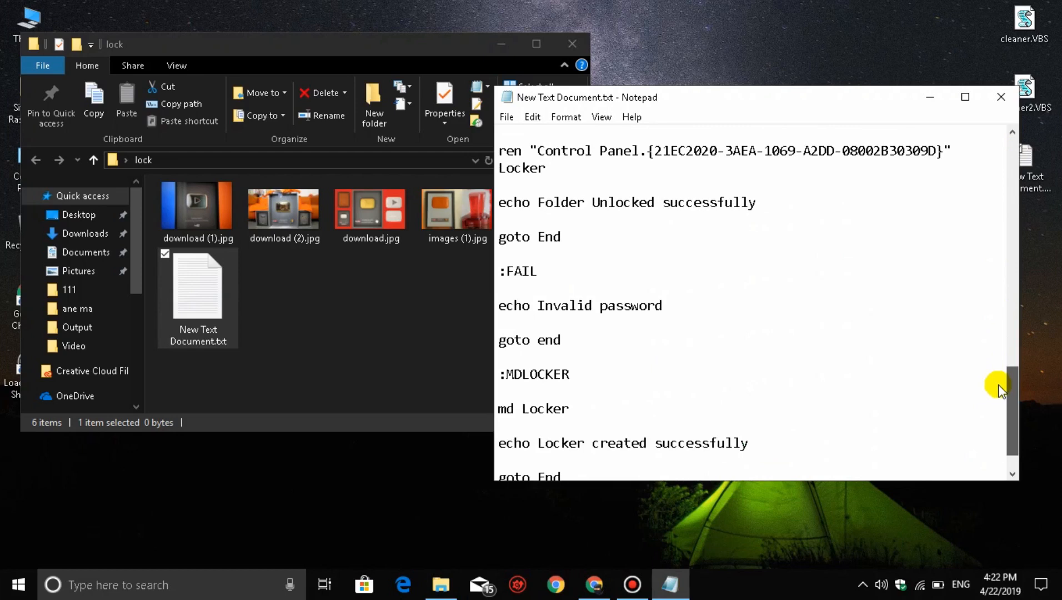
scroll(down, 3)
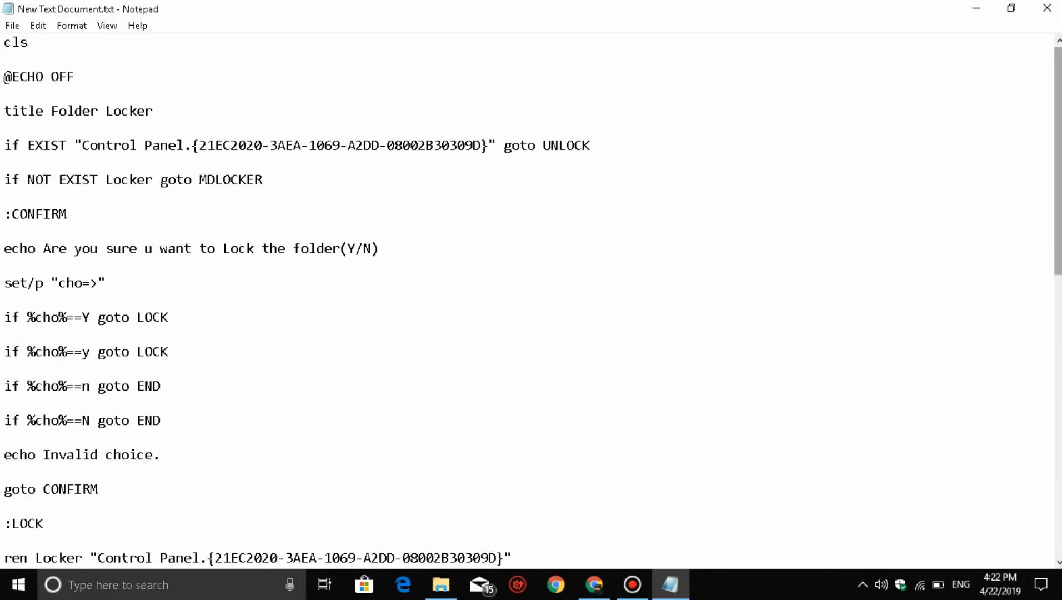
scroll(down, 3)
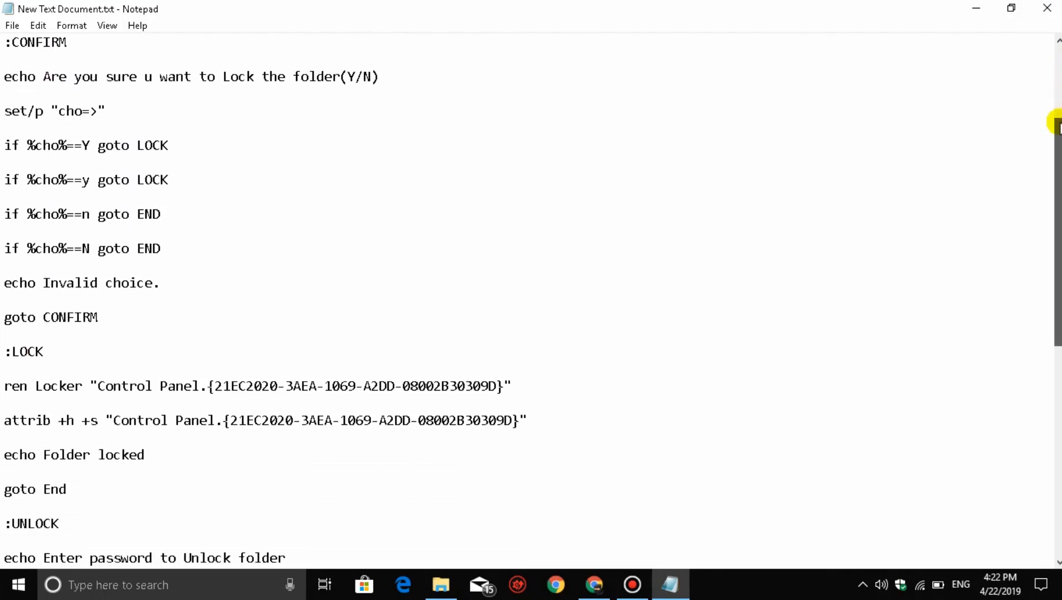
scroll(down, 3)
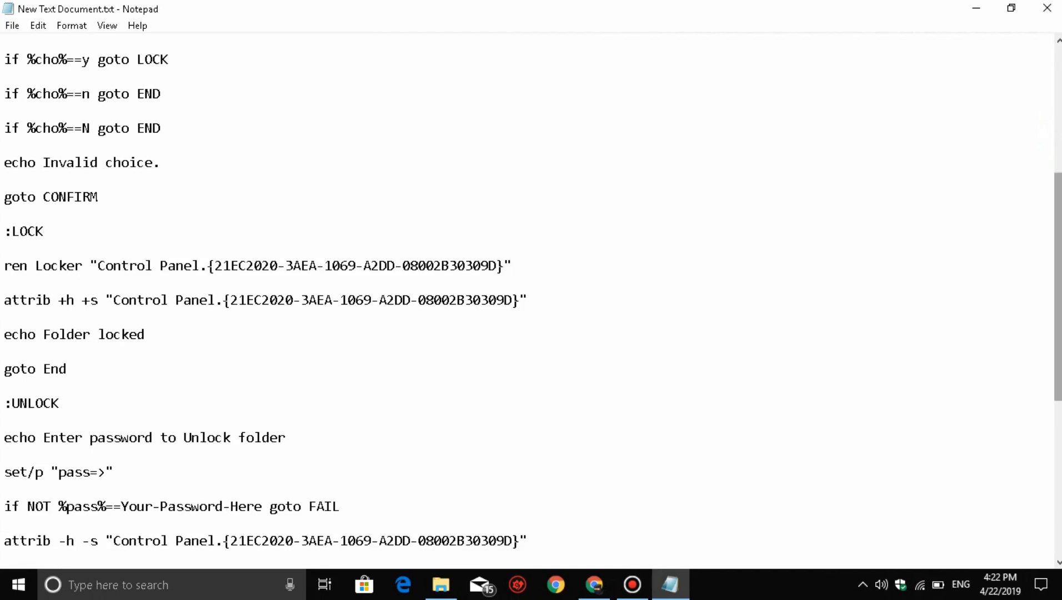
scroll(down, 3)
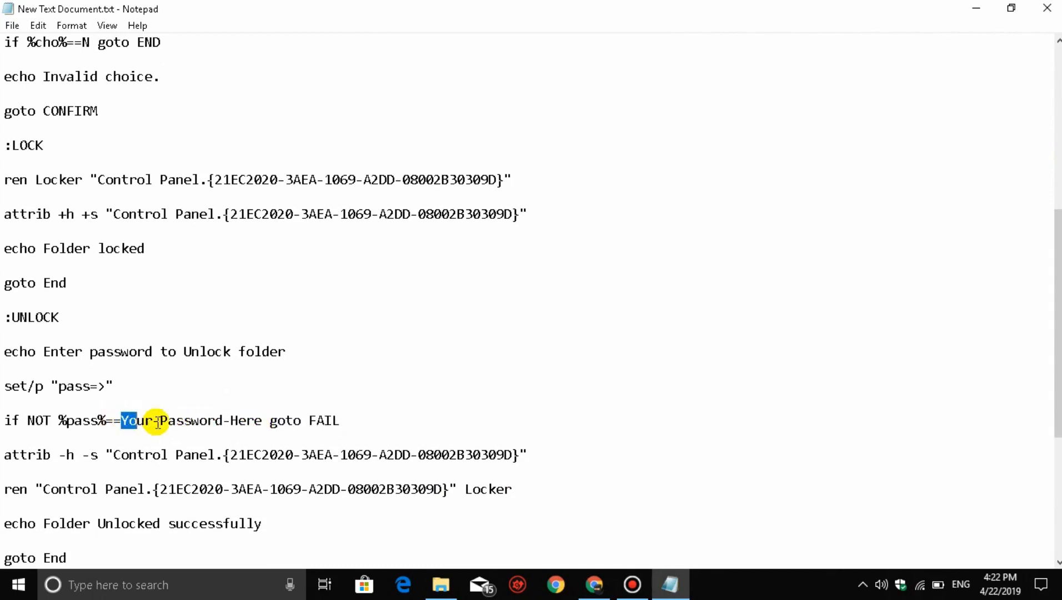
click(117, 421)
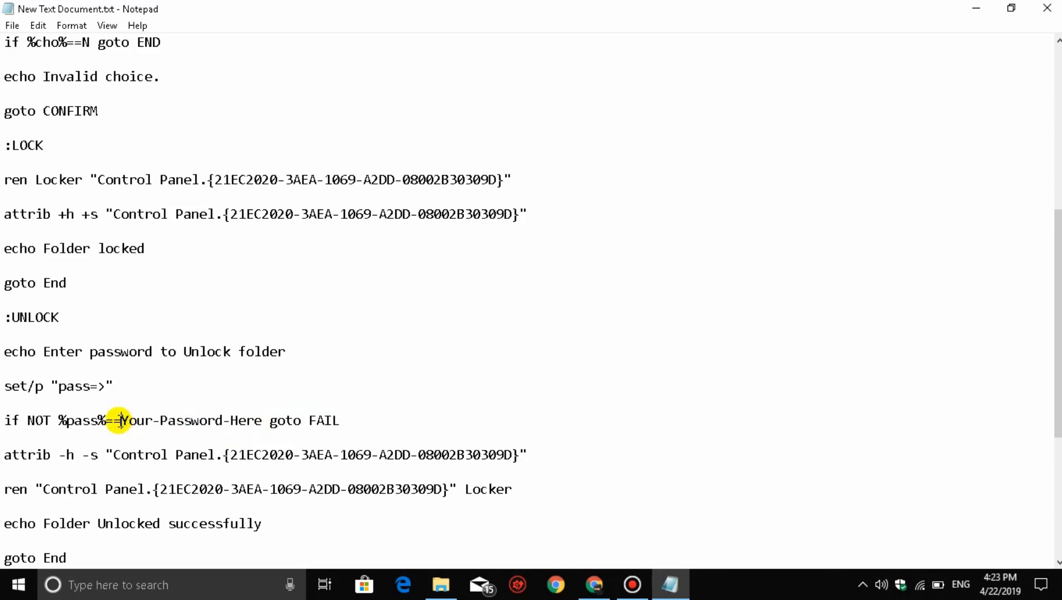
drag(123, 420, 261, 420)
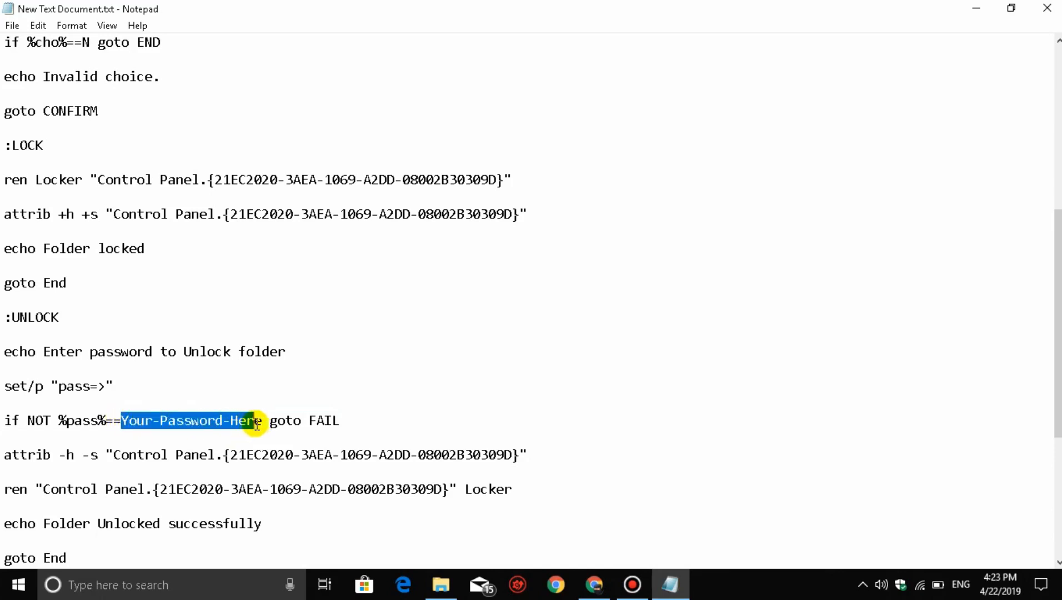
key(Delete)
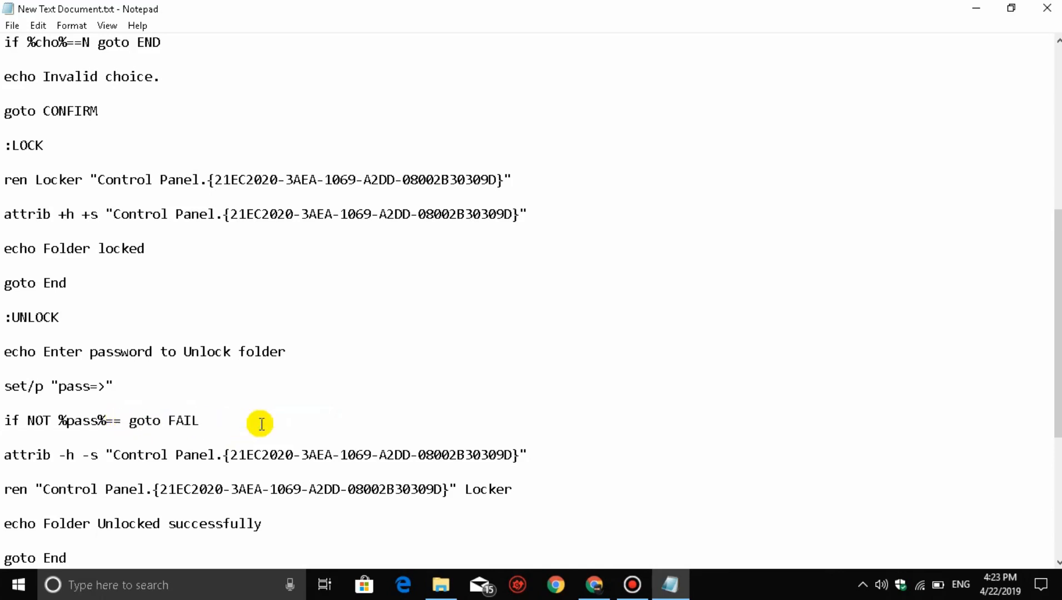
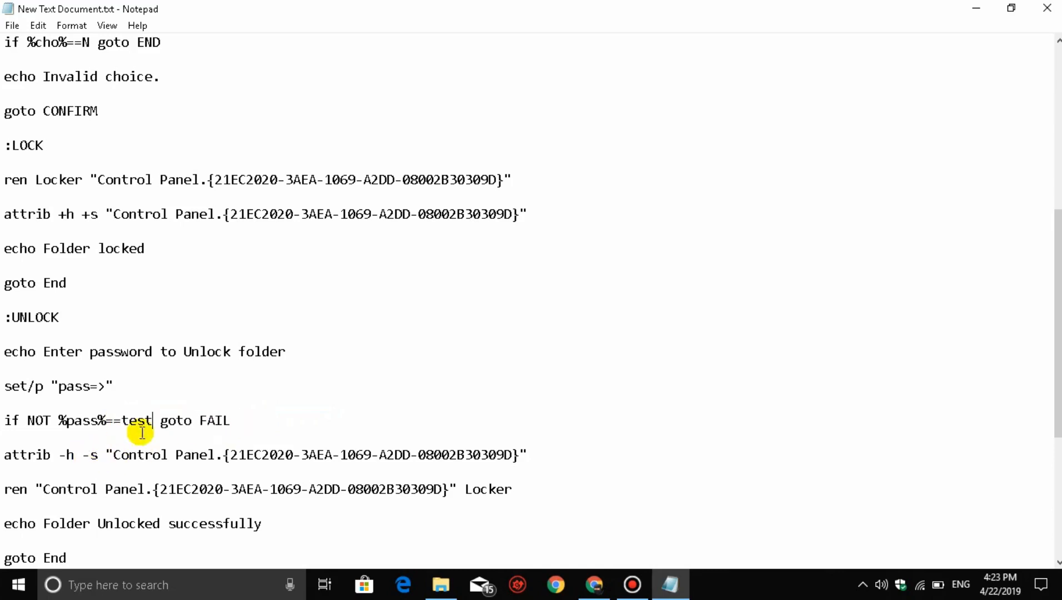
double_click(140, 420)
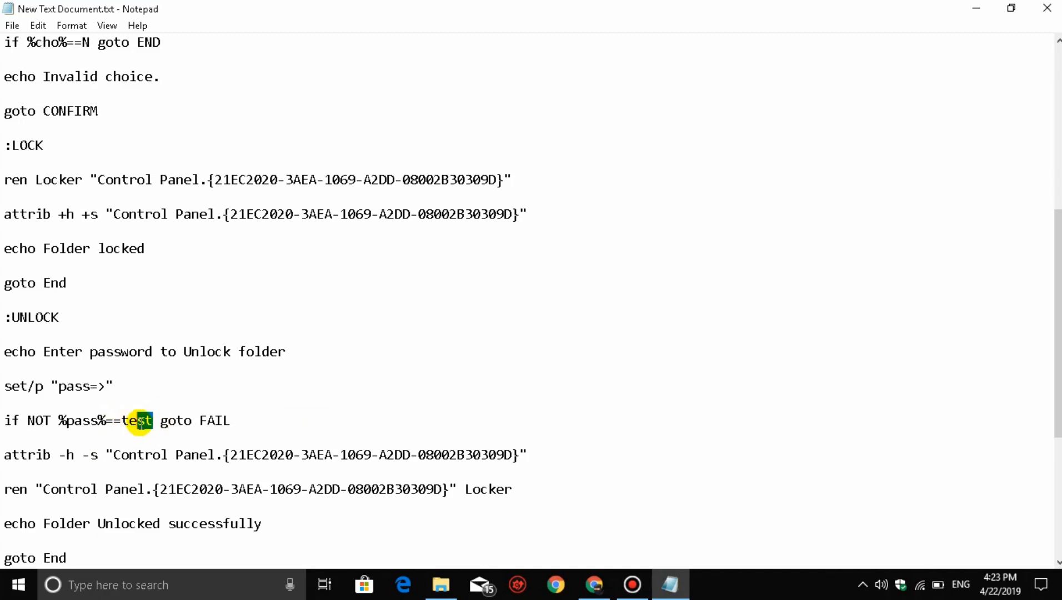
double_click(138, 420)
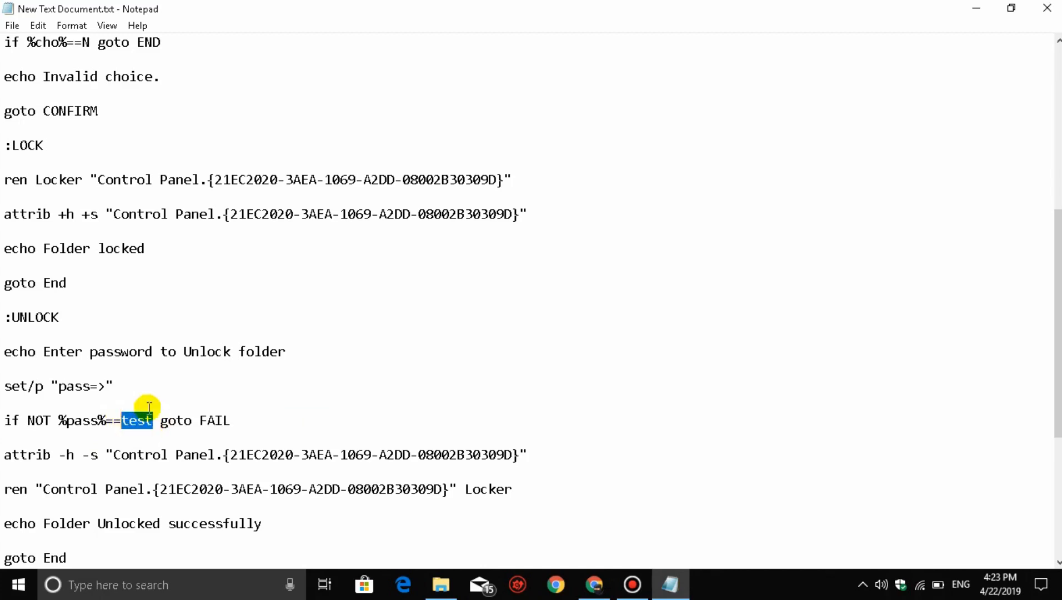
click(274, 351)
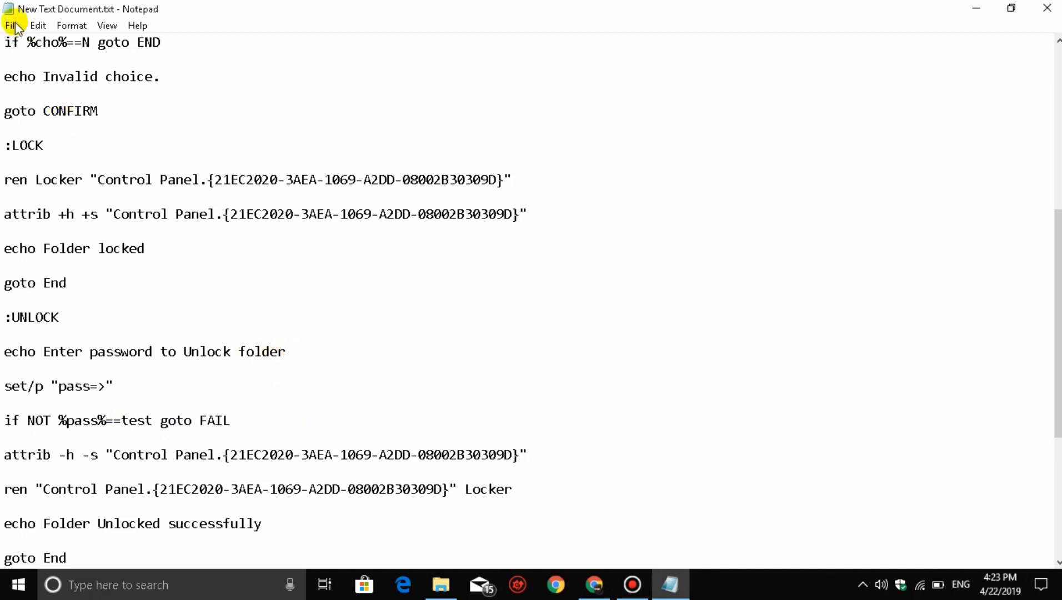
Save the script as locker.bat with Save as type set to All Files (*.*).
click(11, 24)
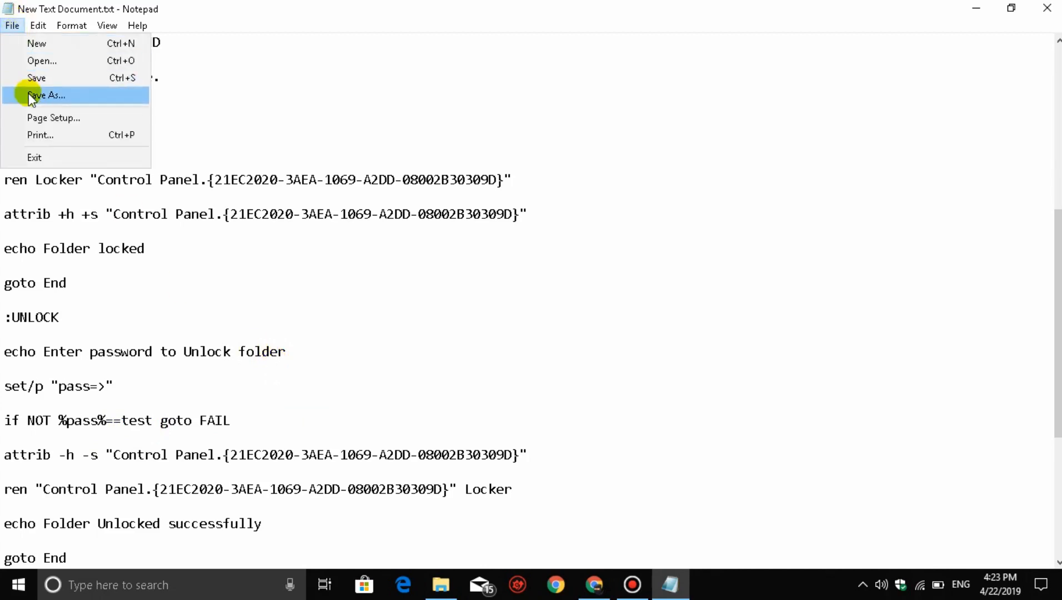
mouse_move(72, 118)
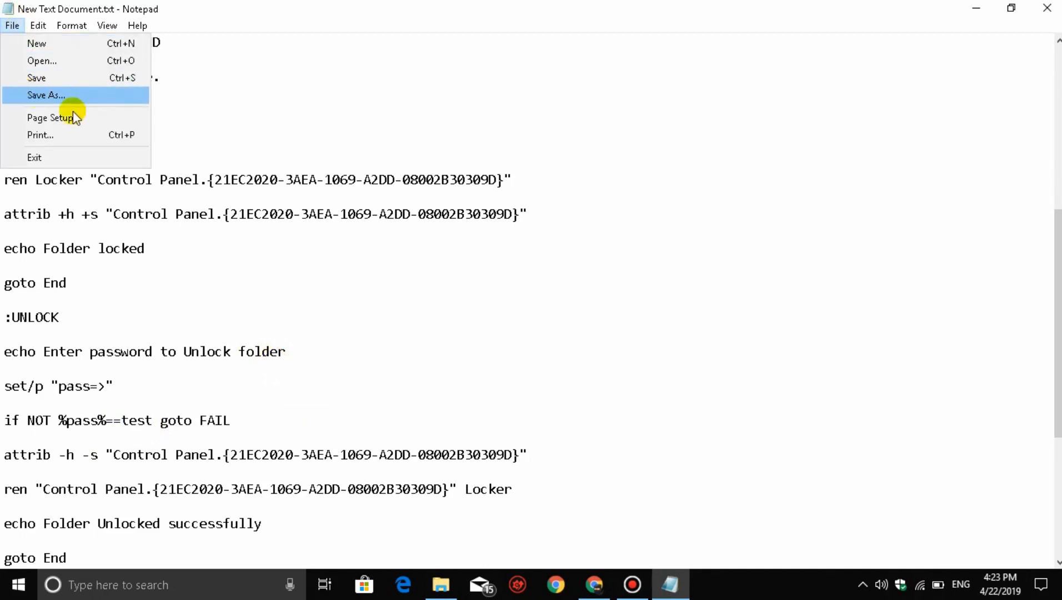
click(47, 95)
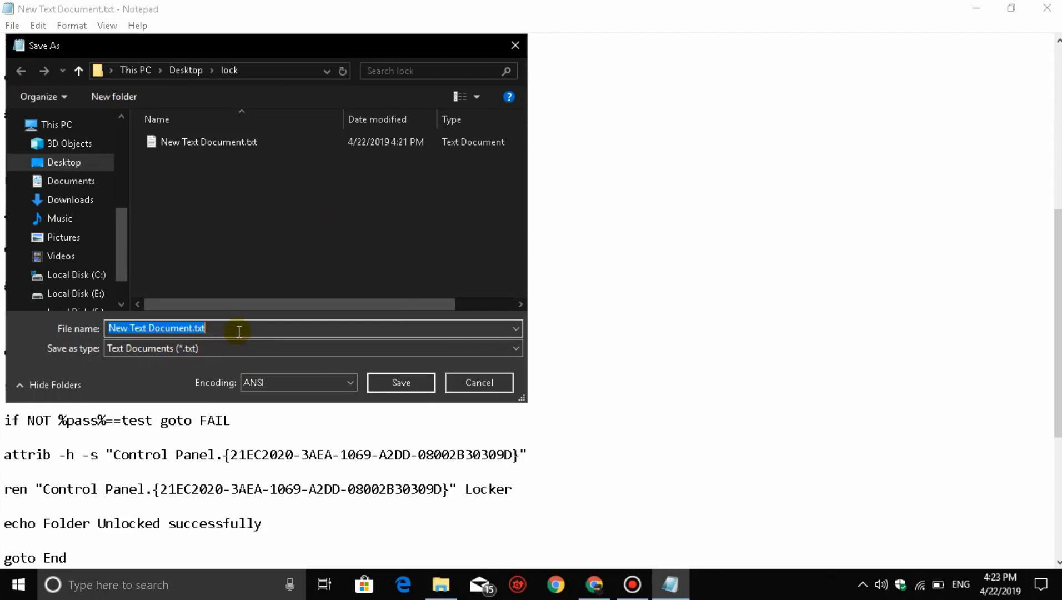
key(Delete)
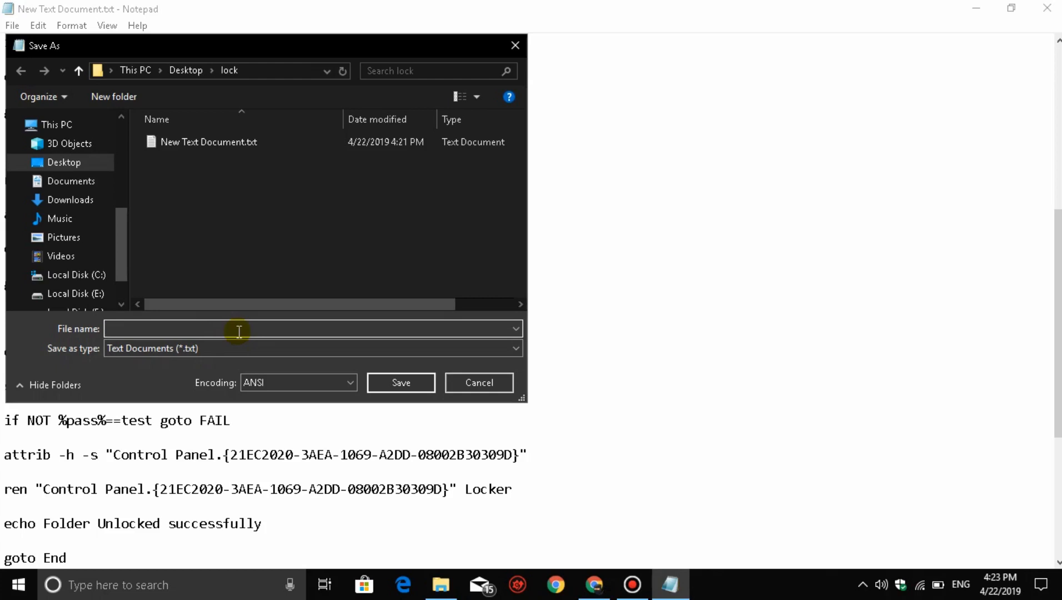
text(locker.bat)
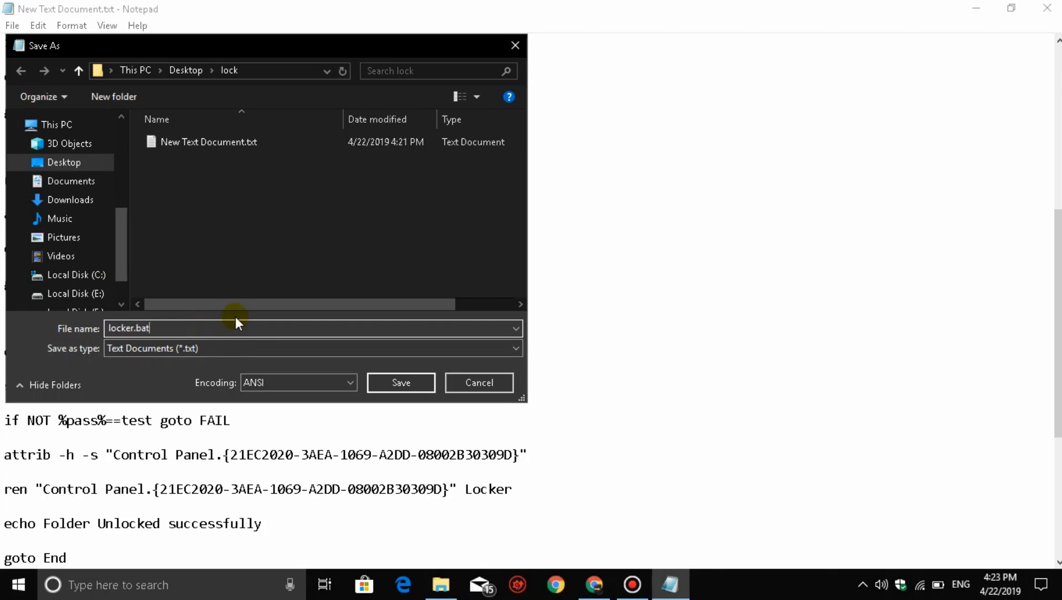
mouse_move(238, 350)
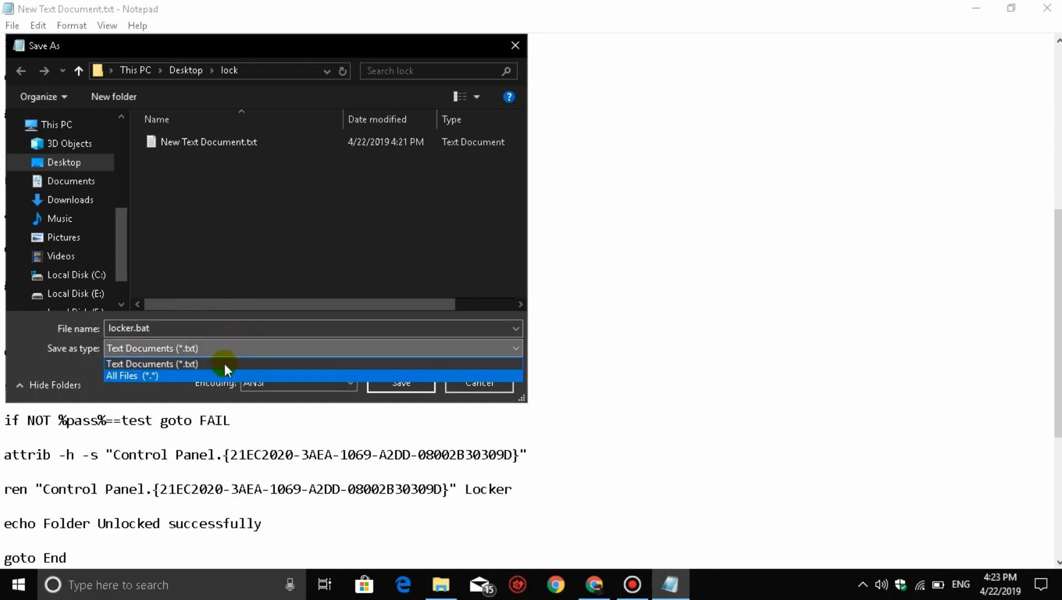
click(131, 376)
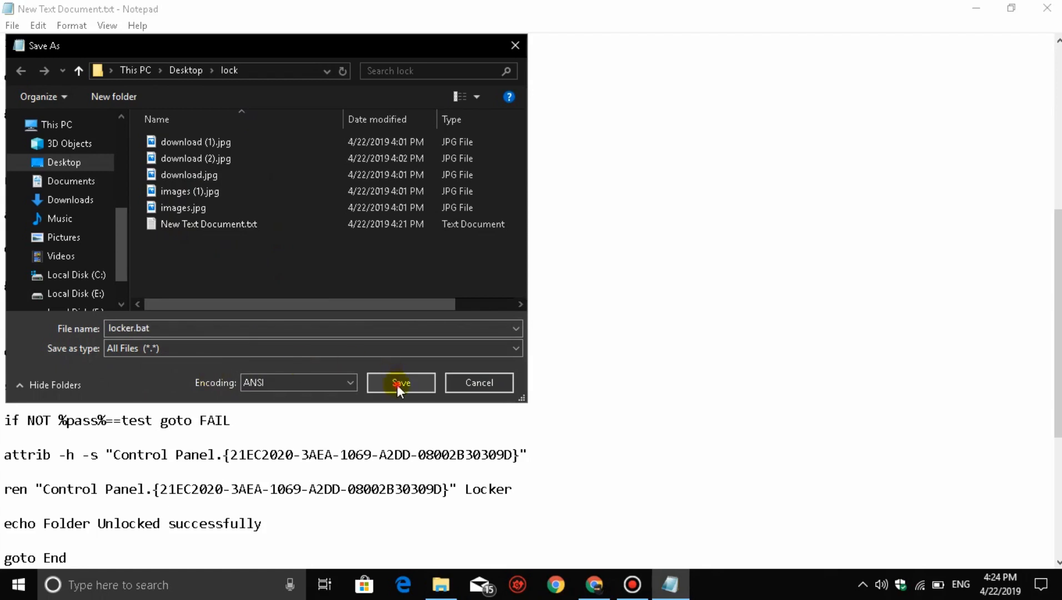
click(401, 382)
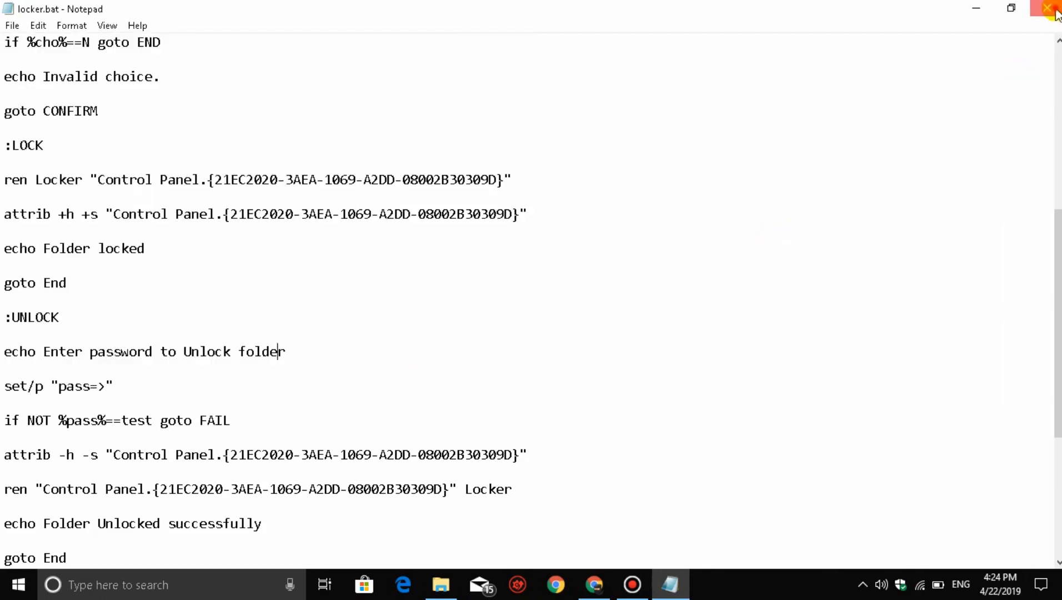
Close Notepad and run locker.bat so the Locker folder appears in lock.
click(1045, 7)
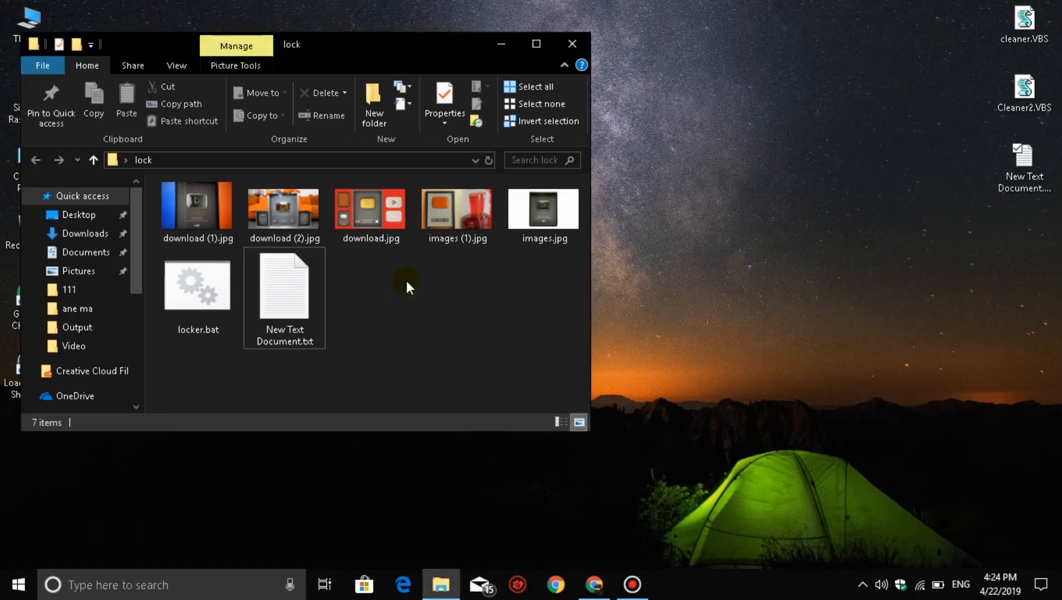
click(183, 294)
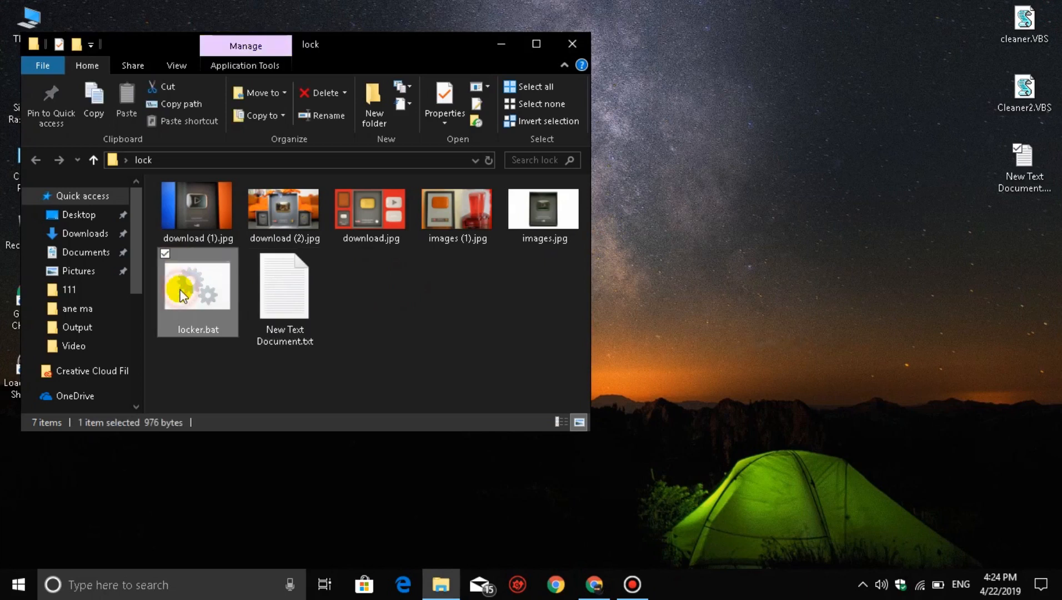
mouse_move(194, 314)
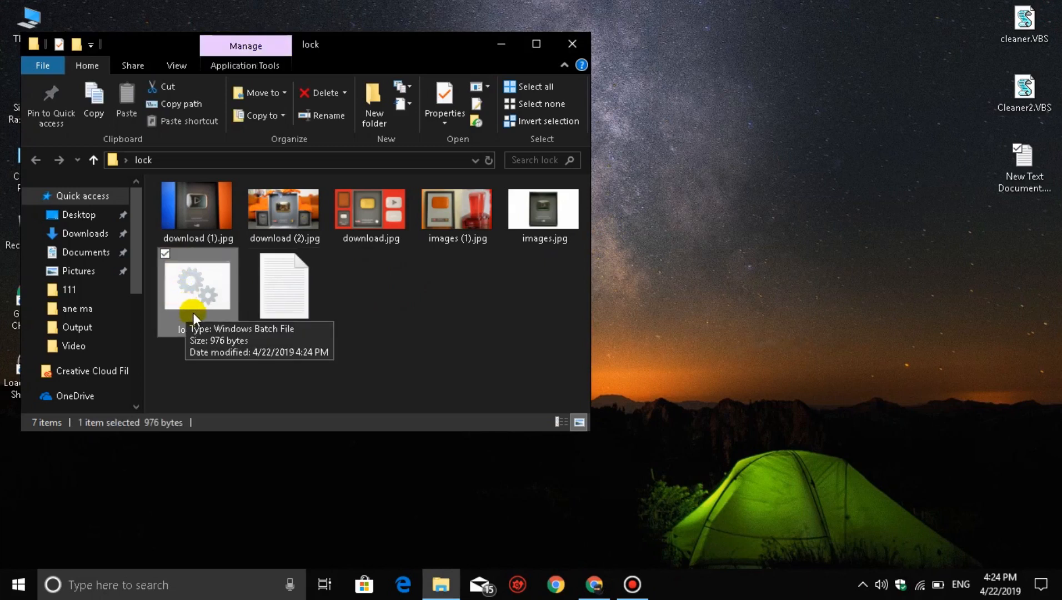
mouse_move(400, 314)
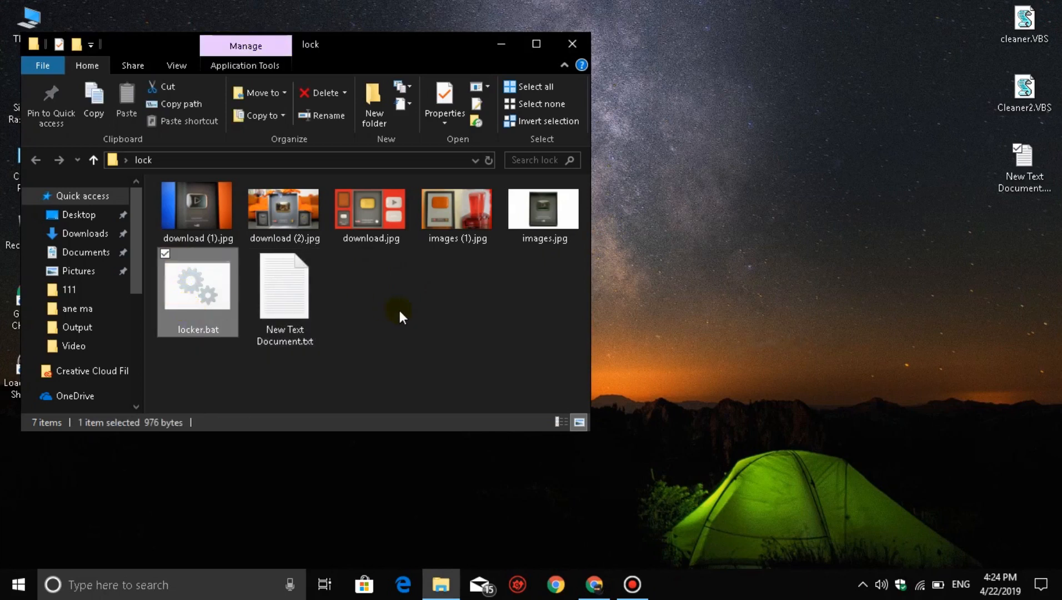
mouse_move(200, 327)
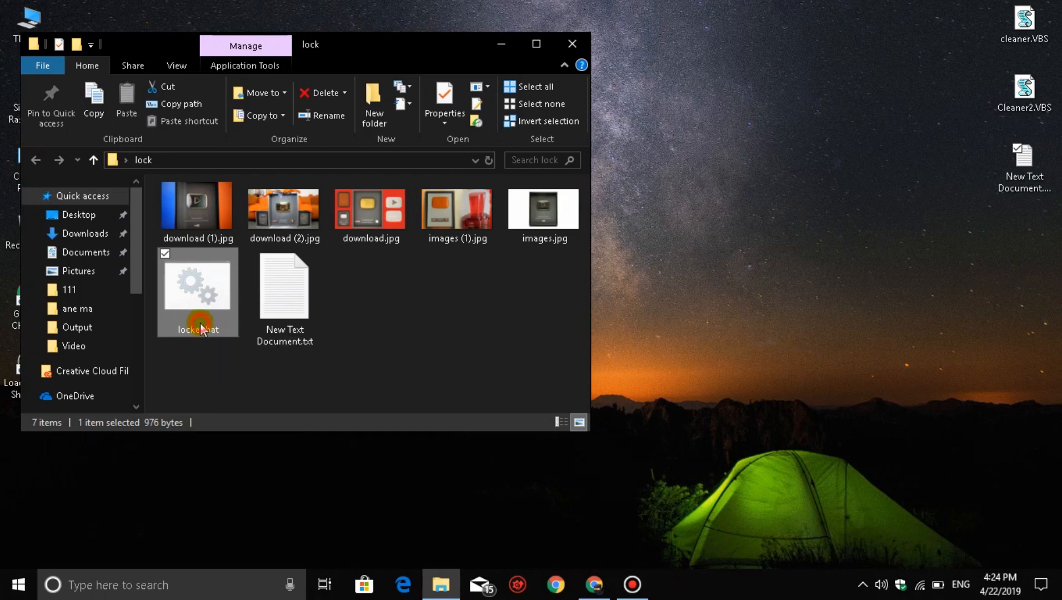
double_click(198, 292)
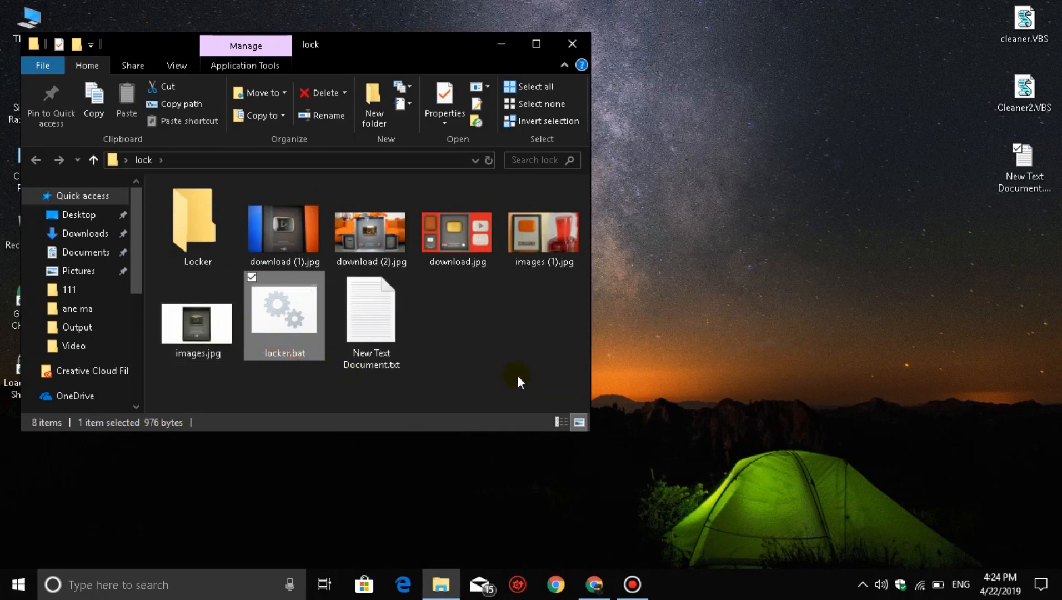
mouse_move(494, 381)
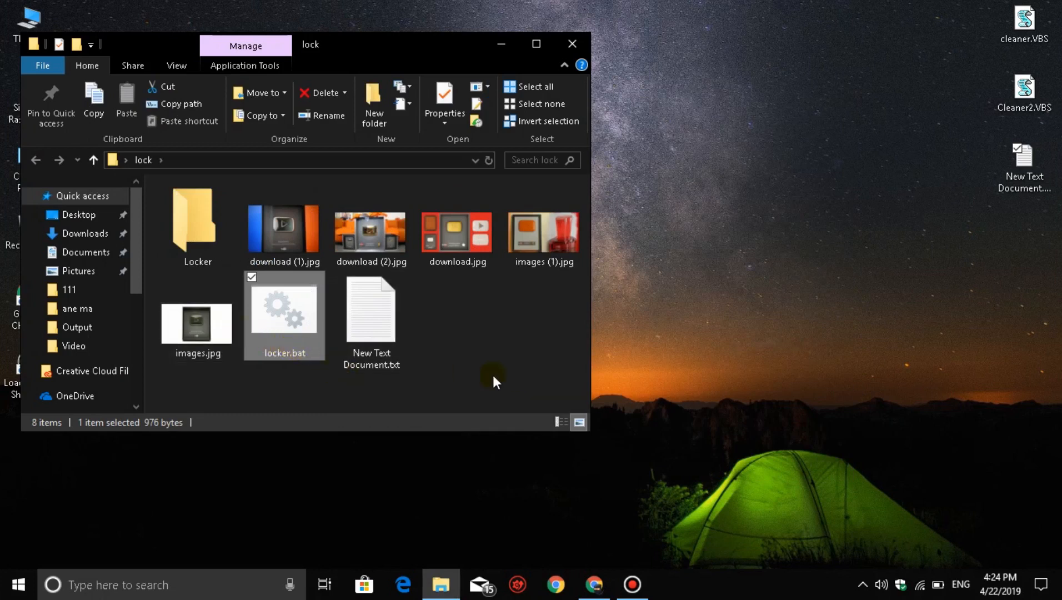
click(197, 226)
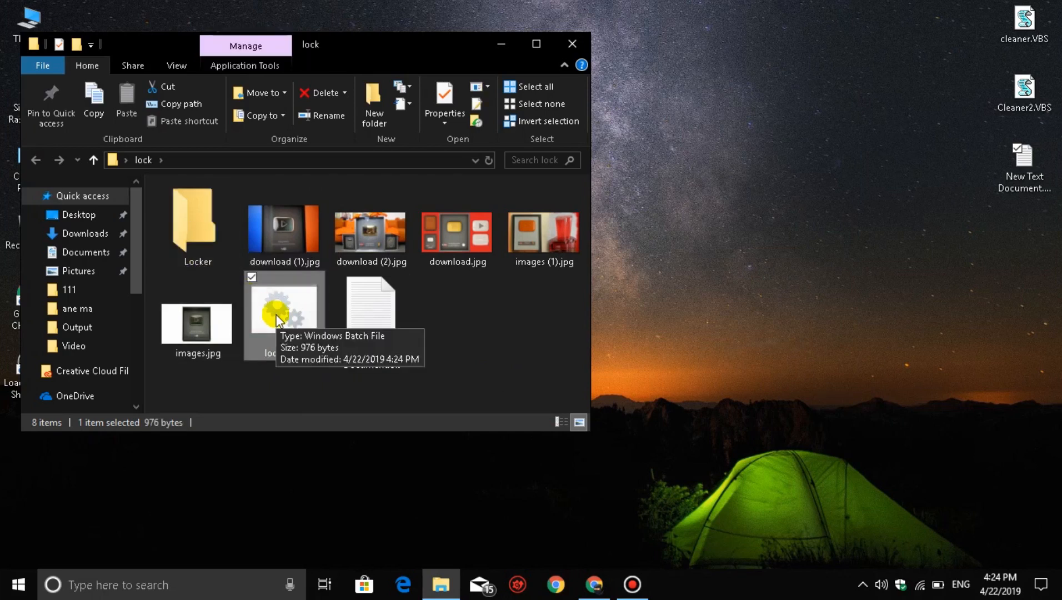
double_click(282, 311)
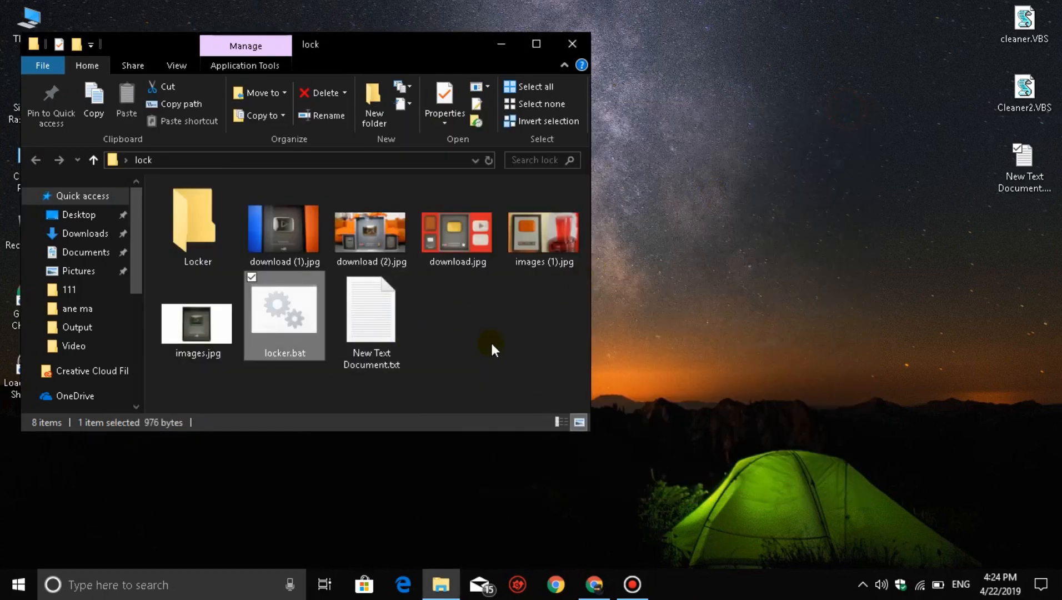
mouse_move(195, 256)
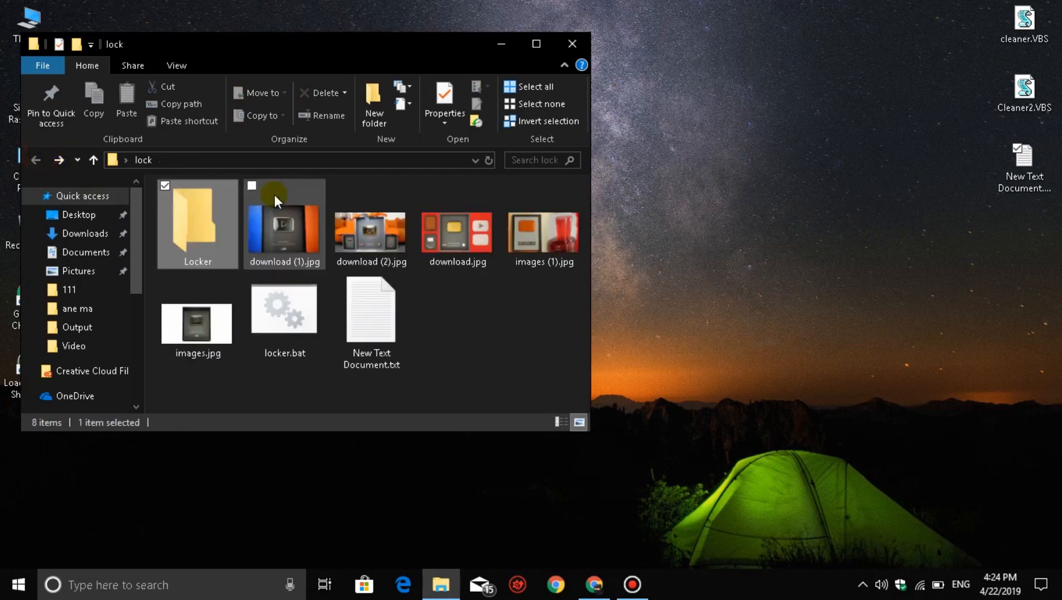
Select the five images and cut them, leaving Locker, locker.bat and the text document.
click(198, 325)
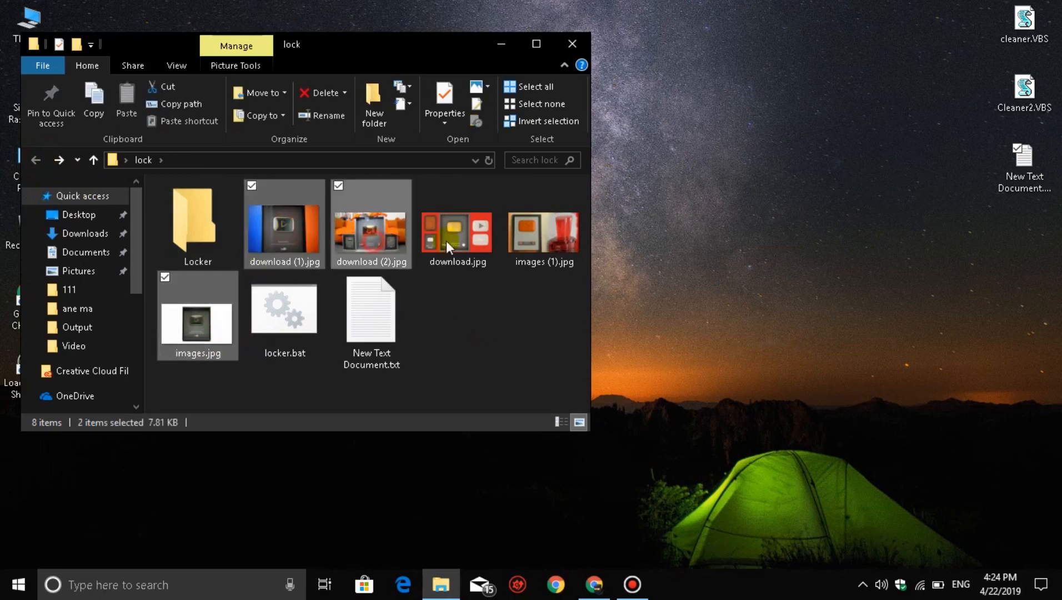
click(457, 232)
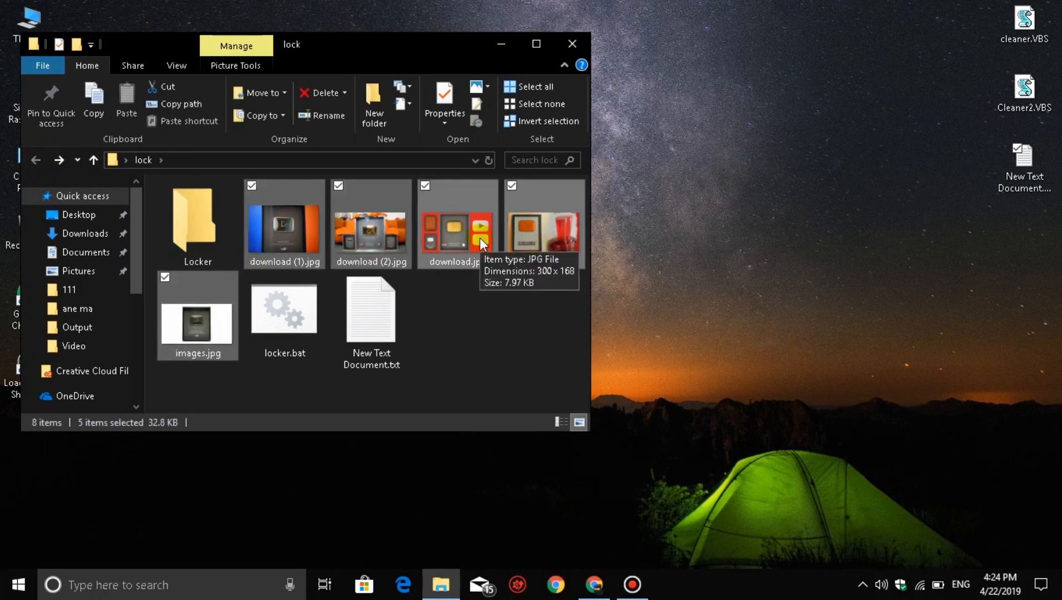
right_click(480, 237)
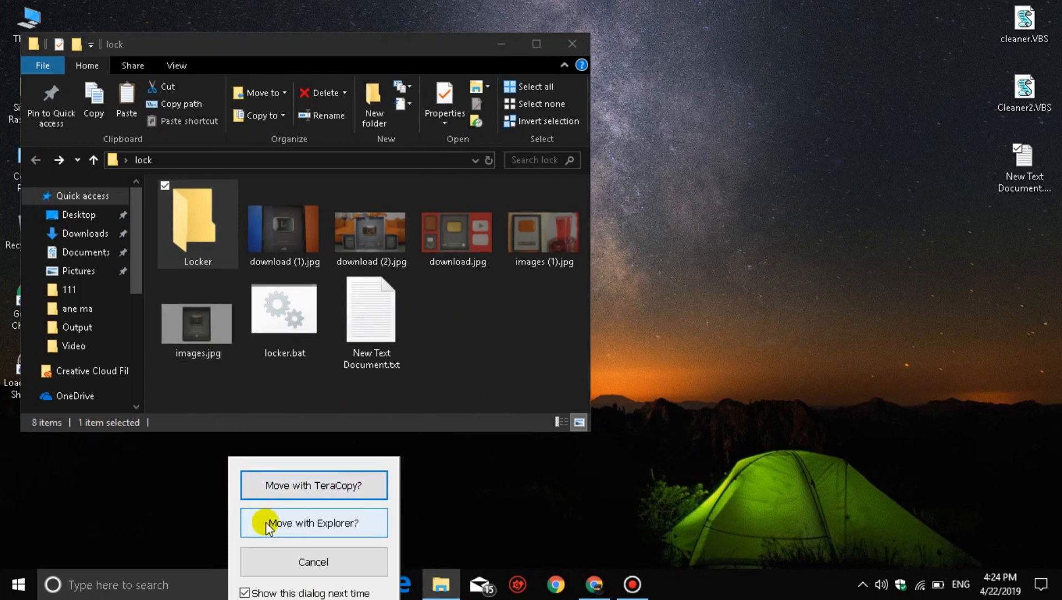
click(313, 522)
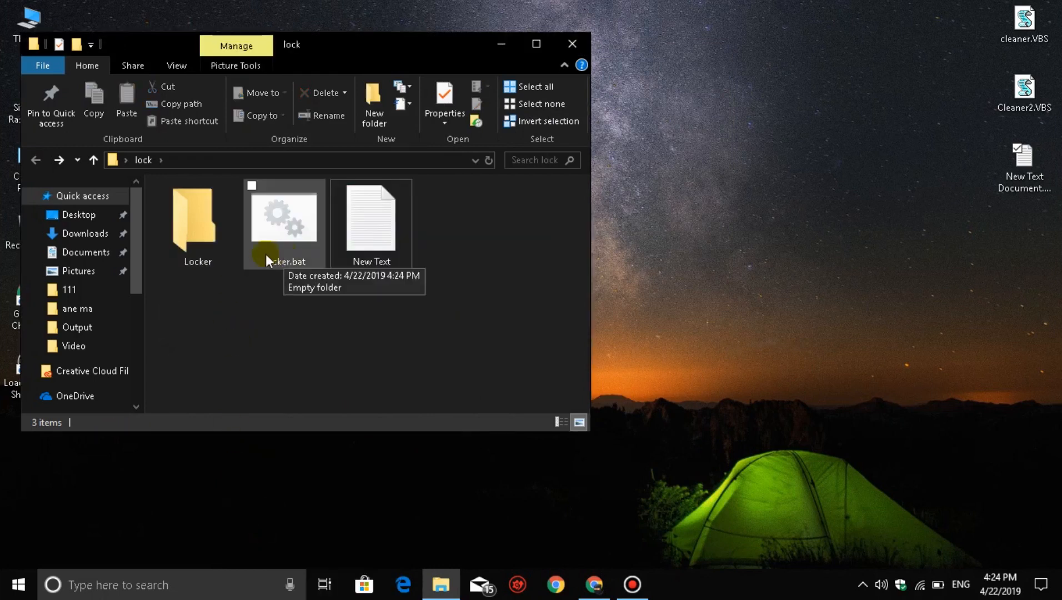
Put the images into the Locker folder, then briefly view and close New Text Document.txt.
double_click(198, 217)
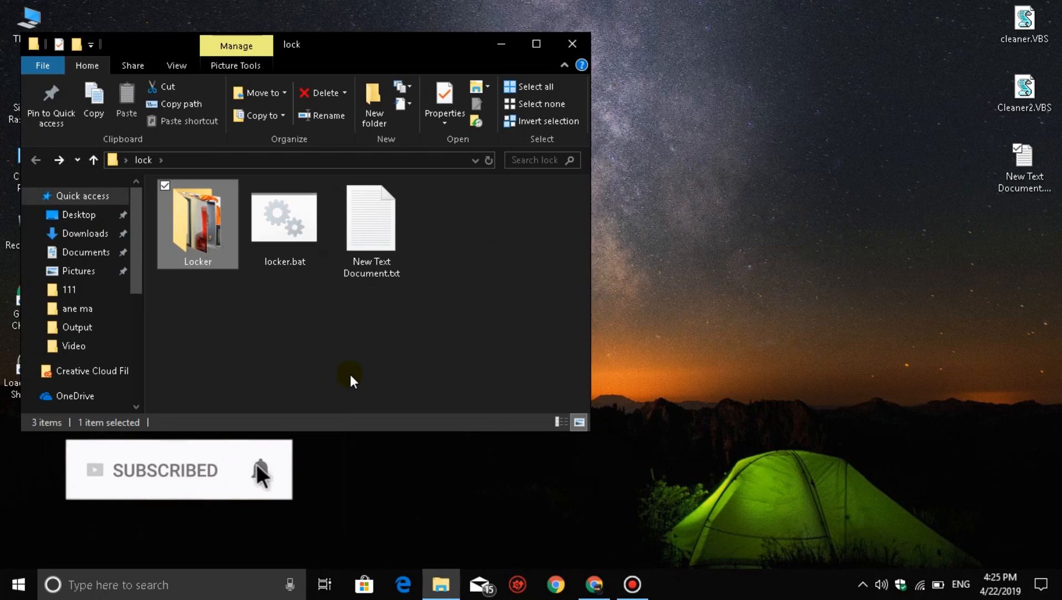
mouse_move(265, 485)
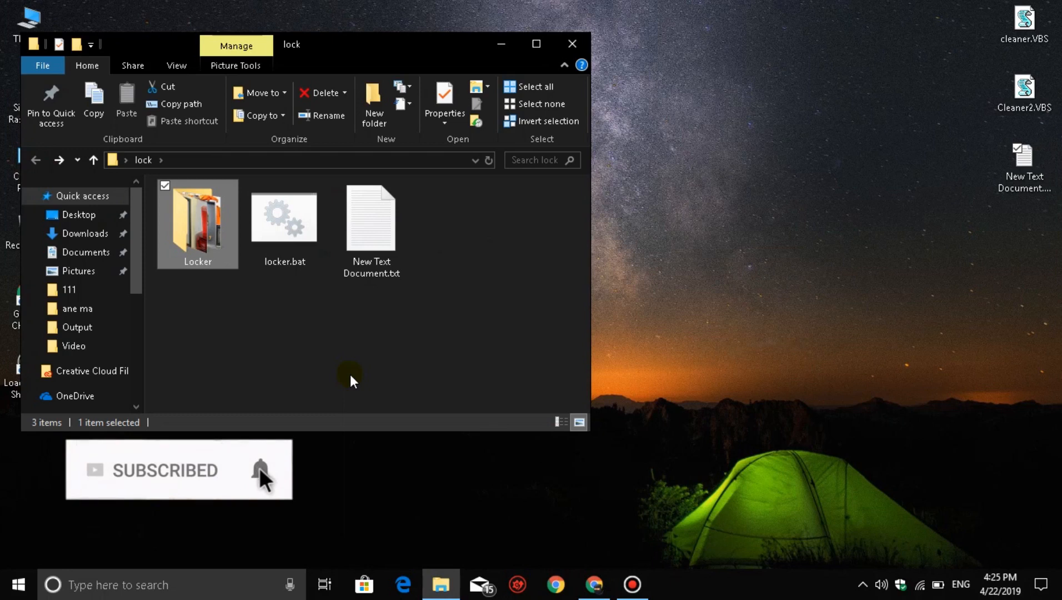
mouse_move(370, 297)
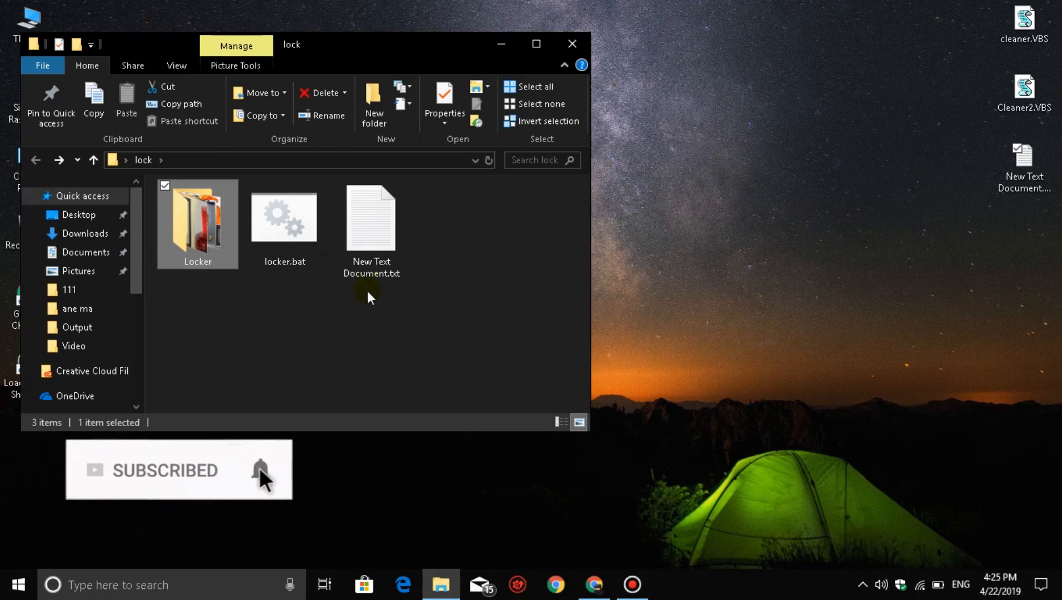
click(371, 224)
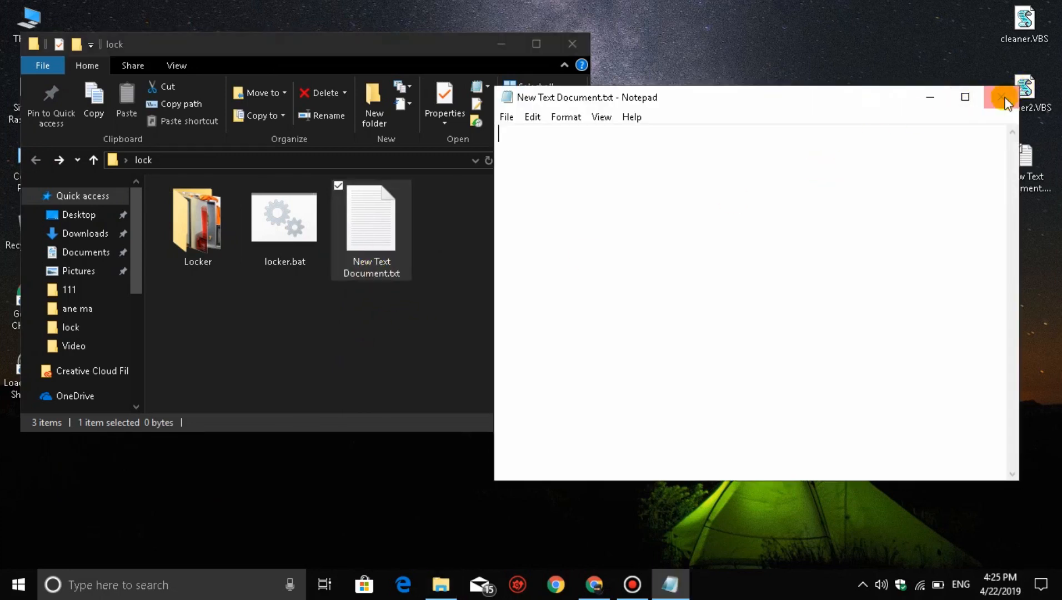
click(1001, 96)
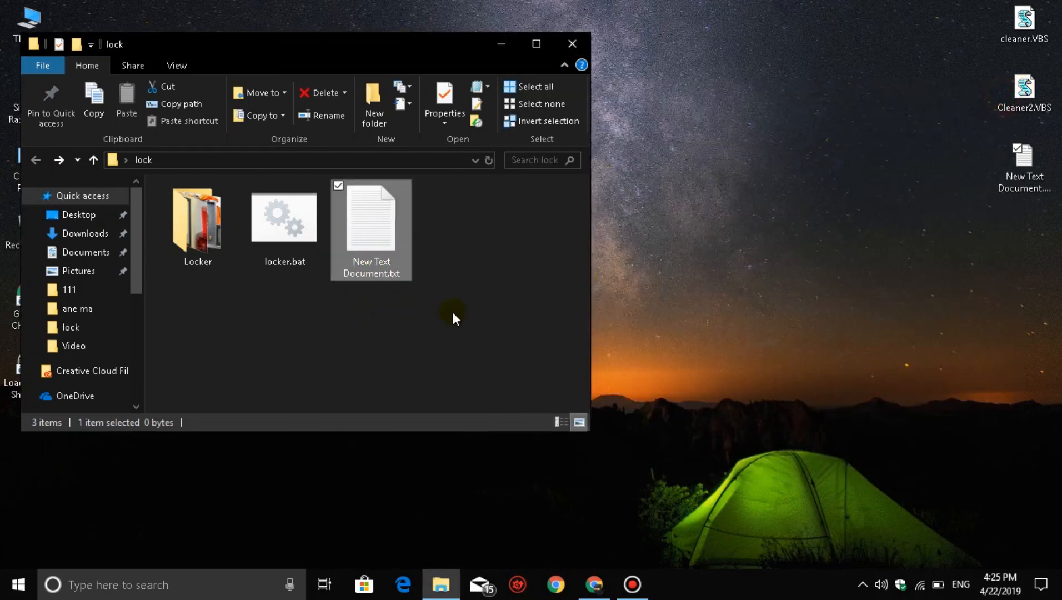
mouse_move(342, 315)
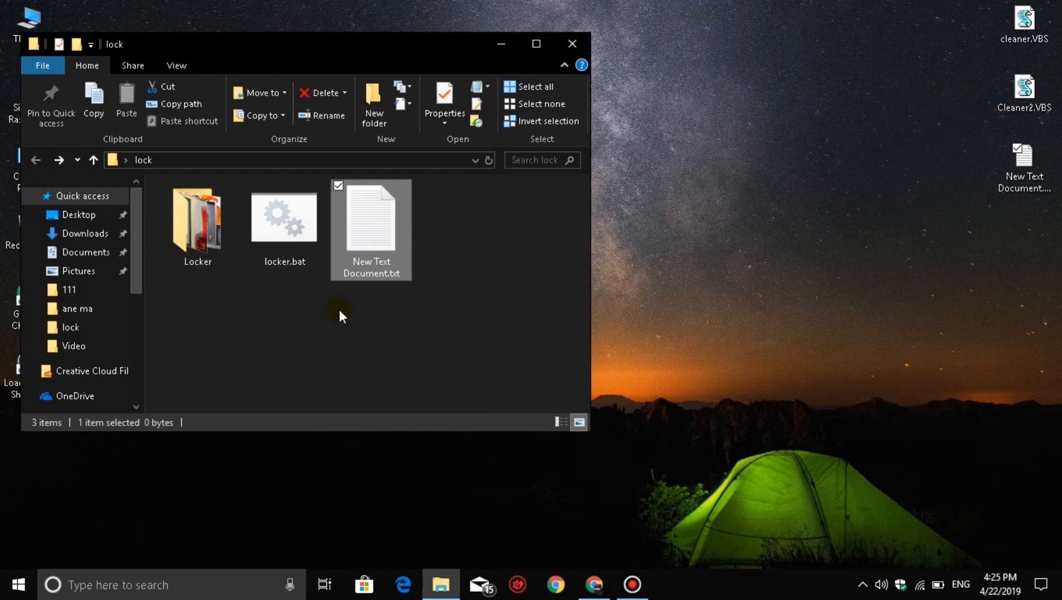
mouse_move(231, 333)
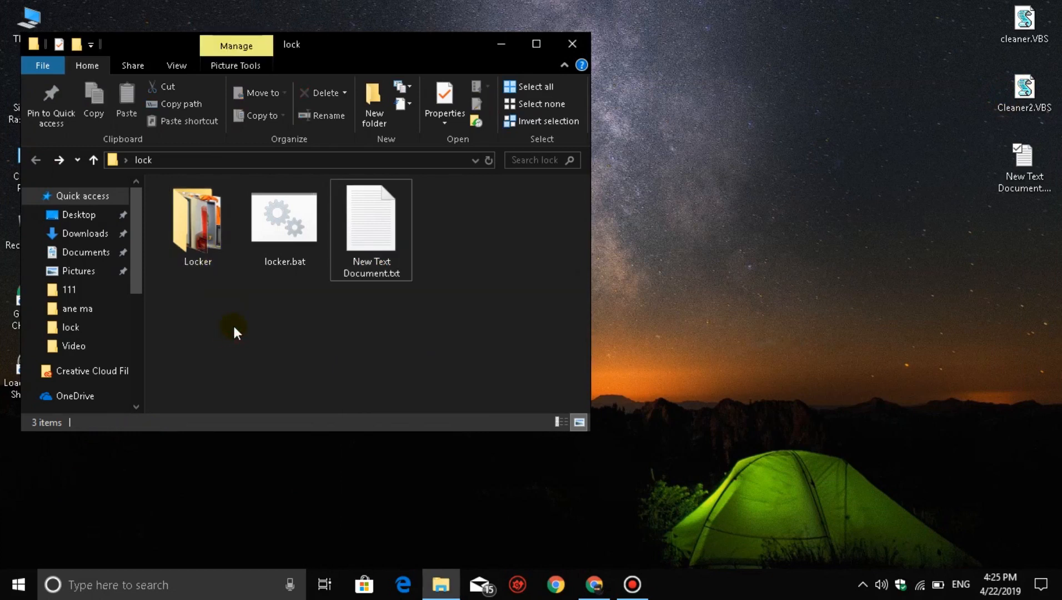
Run locker.bat and answer y so Locker vanishes, then close the File Explorer window.
click(283, 217)
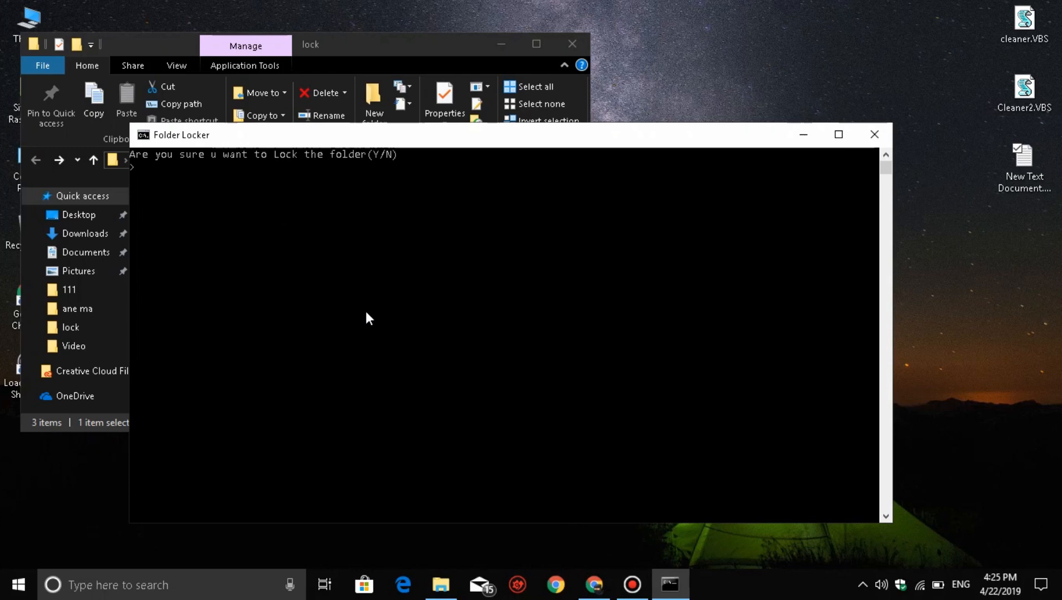
text(y)
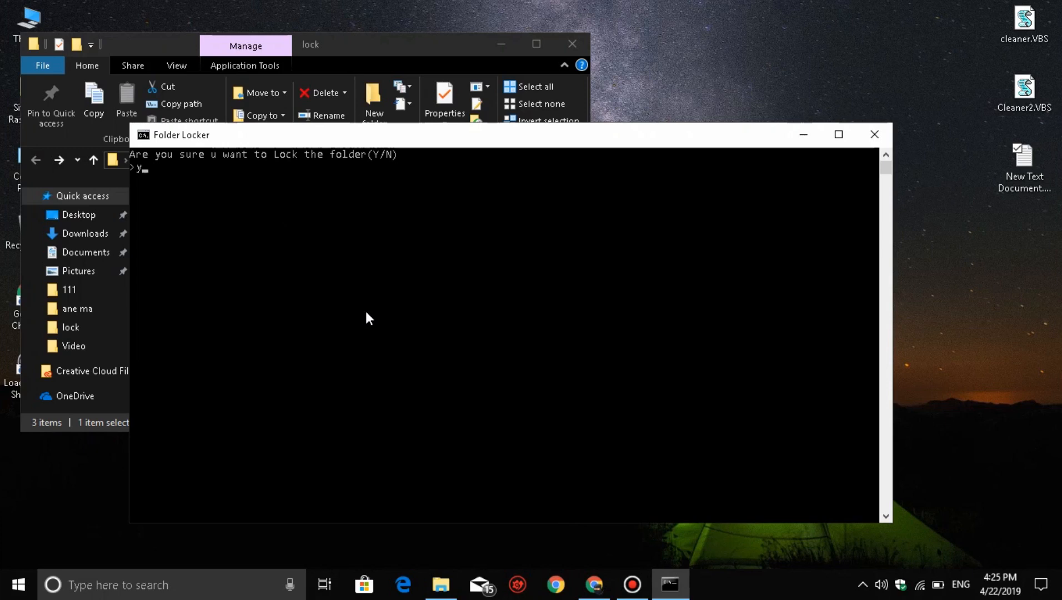
key(Enter)
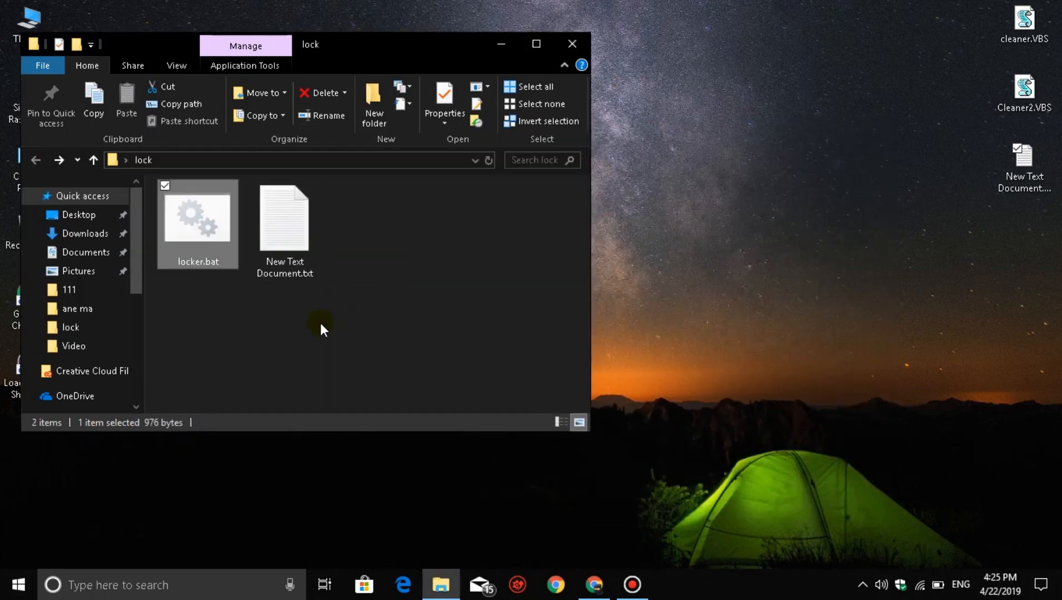
mouse_move(475, 271)
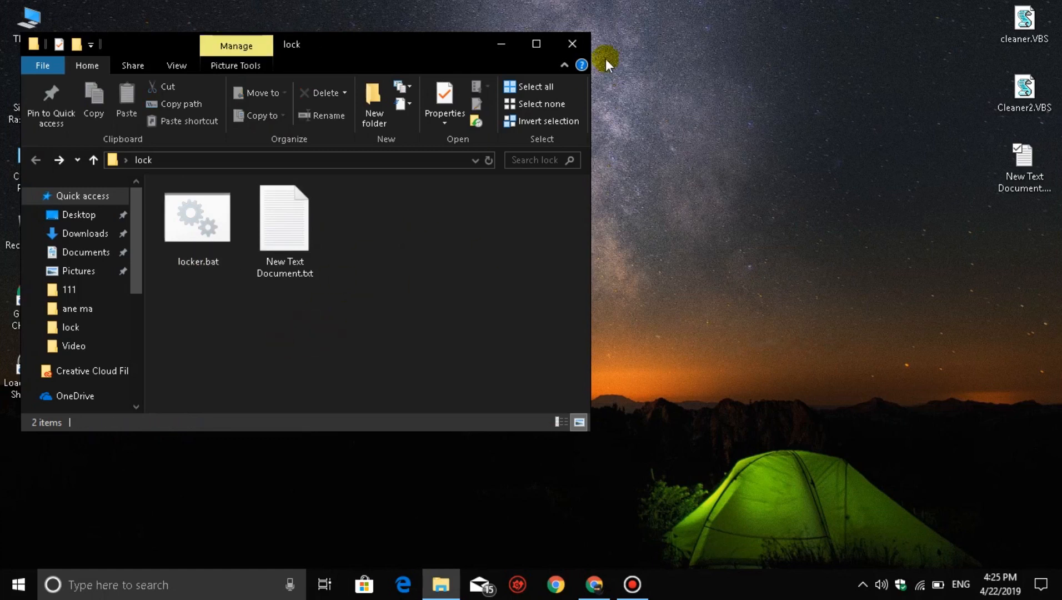
mouse_move(572, 44)
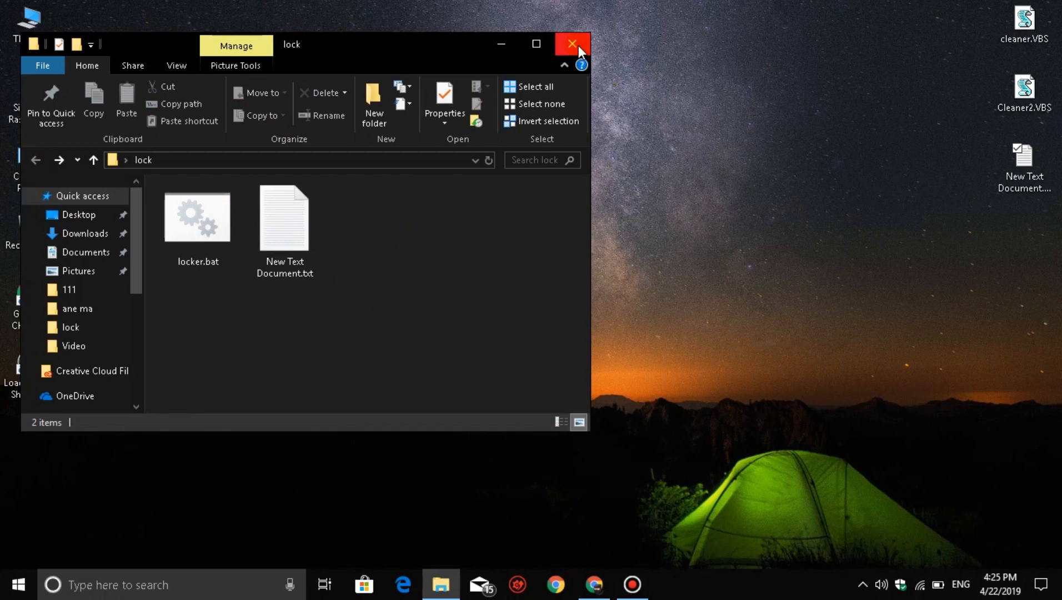
click(571, 43)
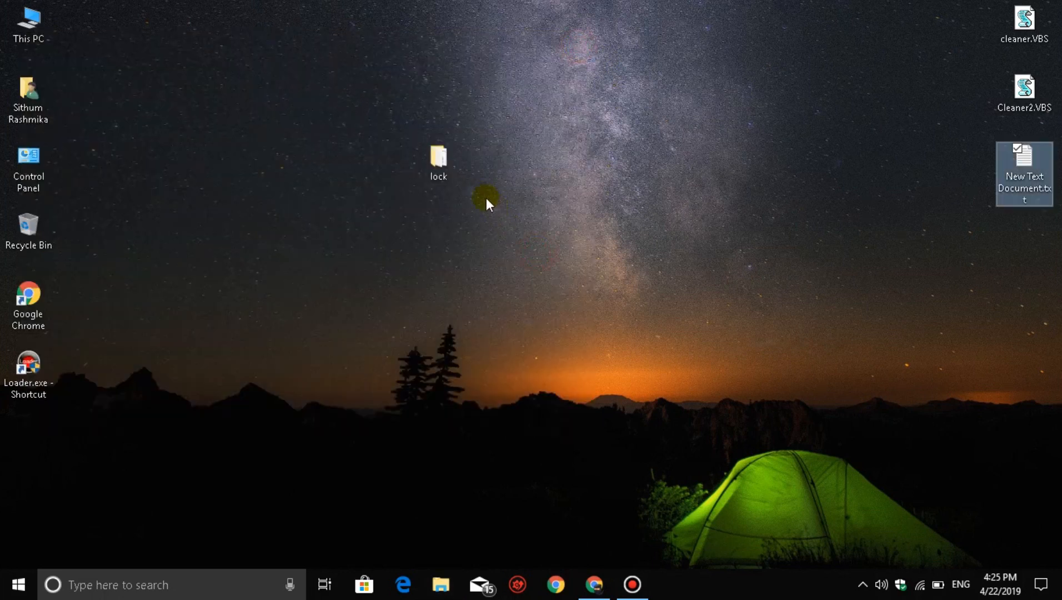
Run locker.bat from the lock folder and make a wrong password attempt ('tr').
double_click(440, 157)
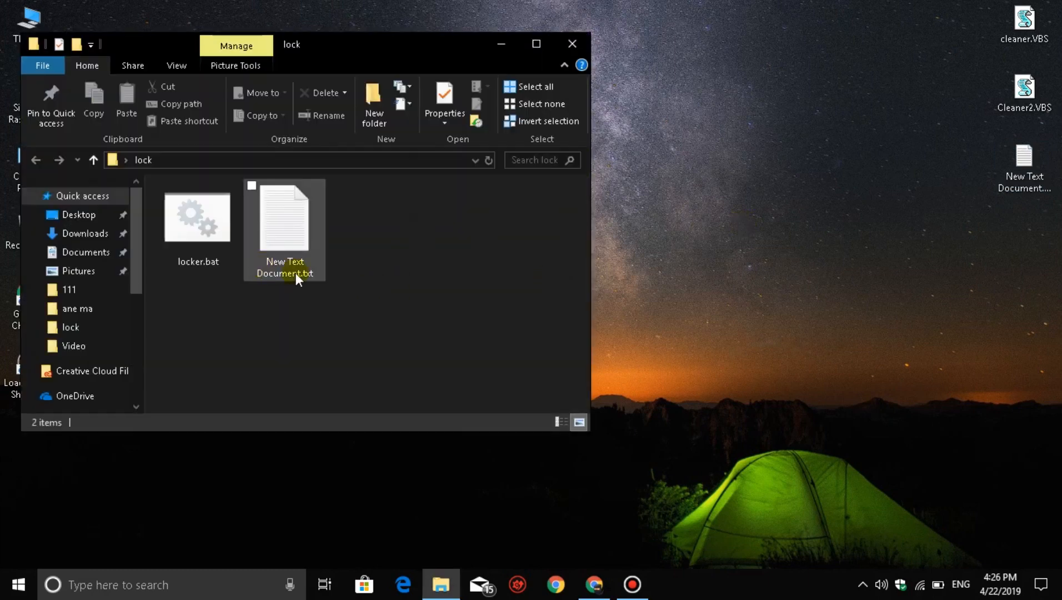
click(338, 320)
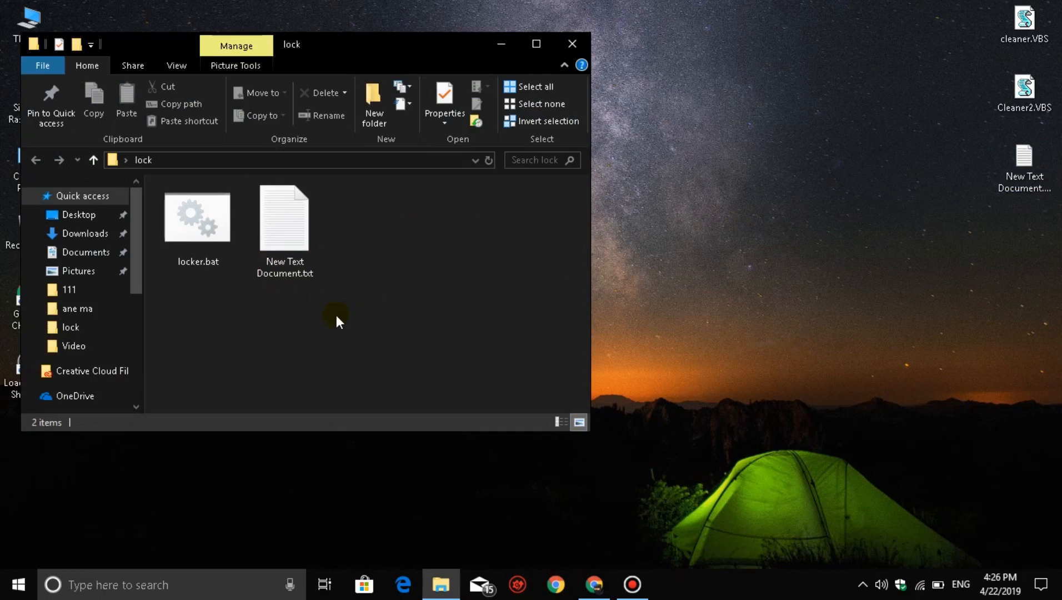
mouse_move(265, 379)
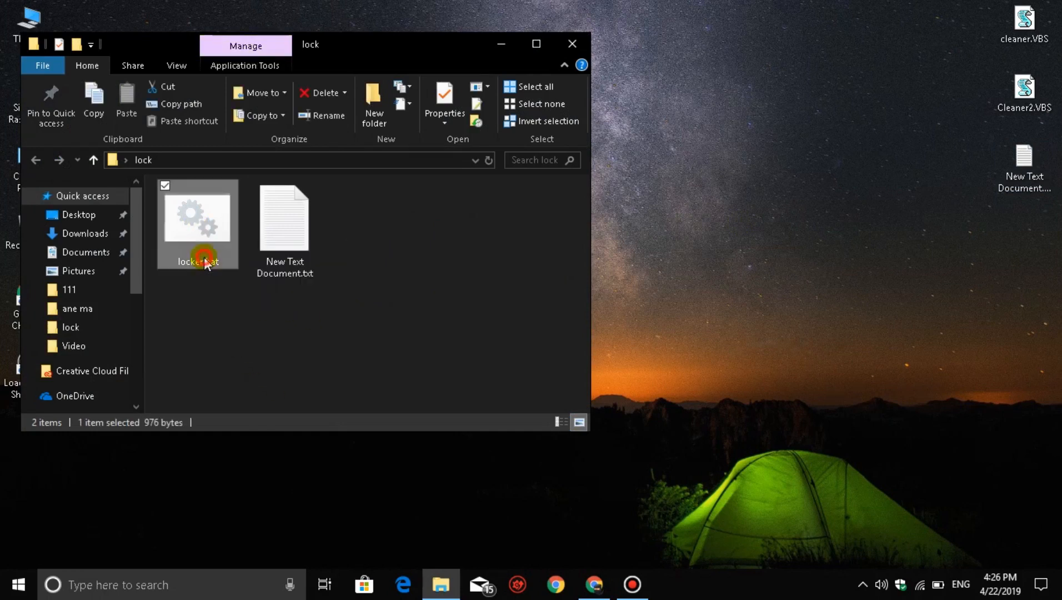
double_click(198, 224)
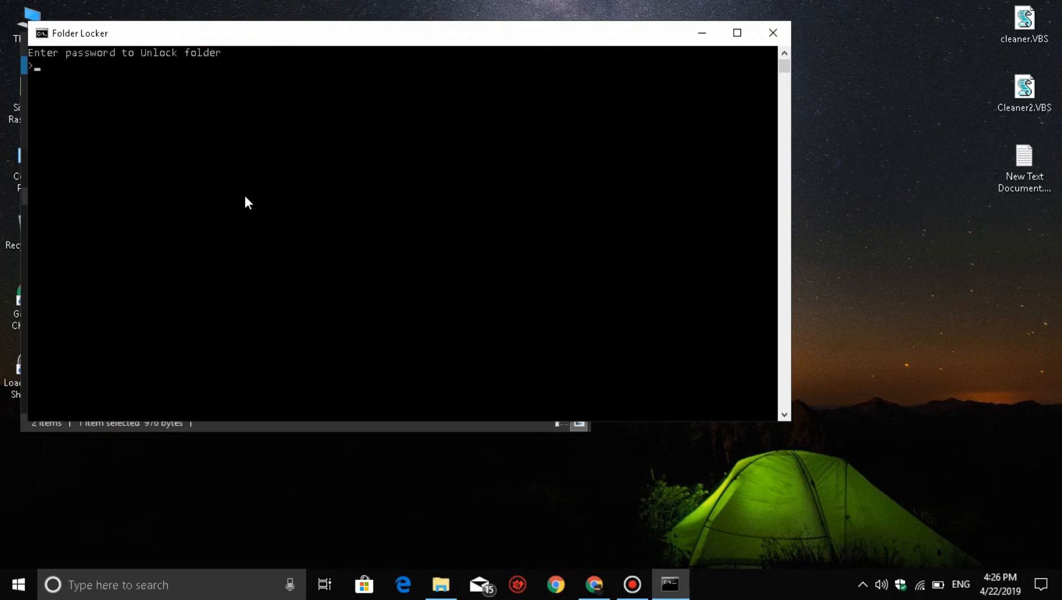
text(tr)
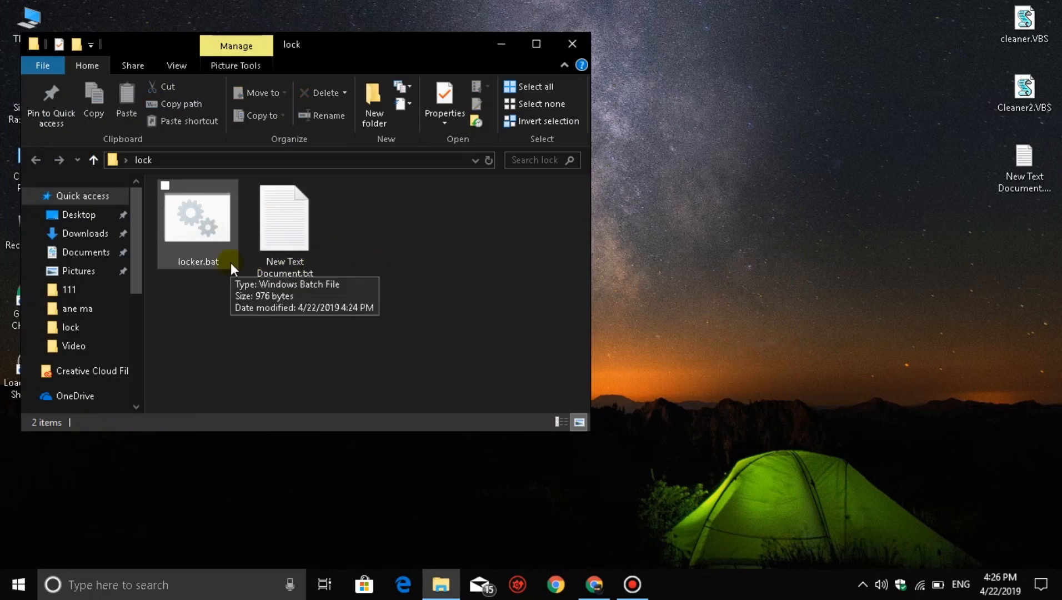
Run locker.bat again and enter the password 'test' to restore the Locker folder.
double_click(197, 217)
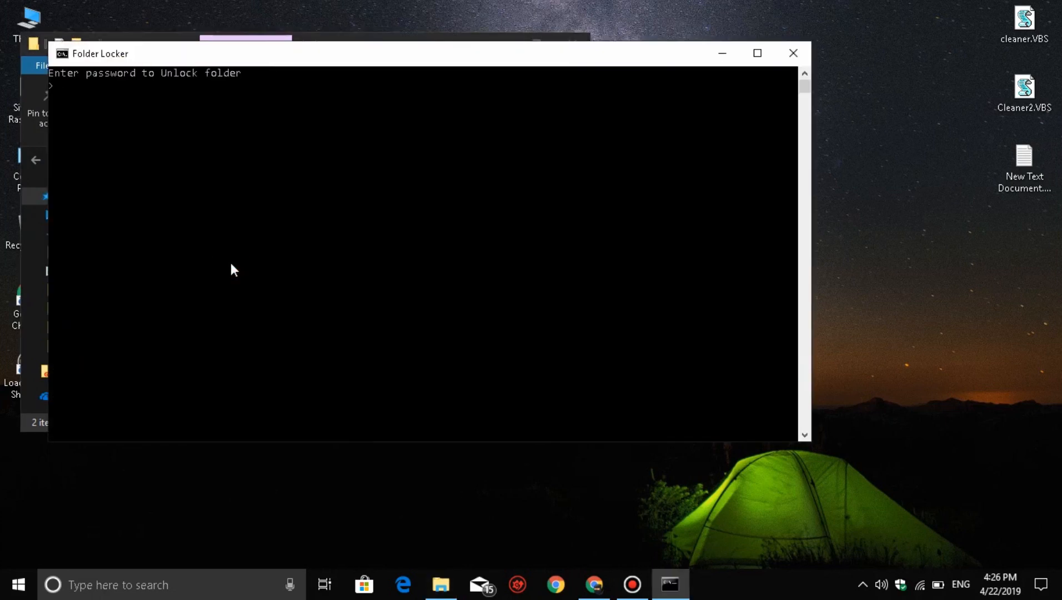
text(test)
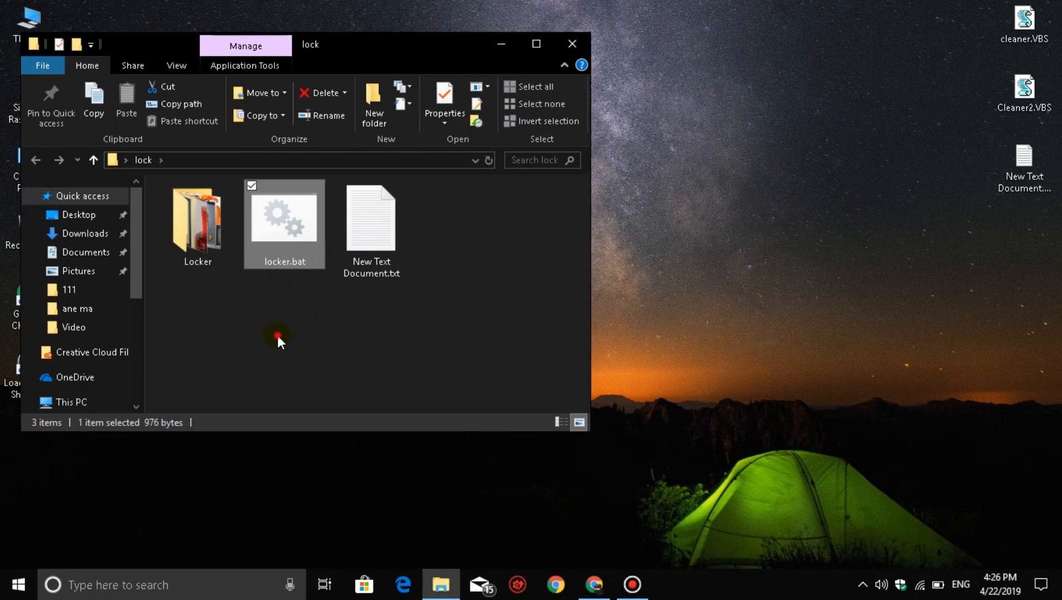
Open the restored Locker folder to confirm its five jpg images, then close the window.
click(197, 225)
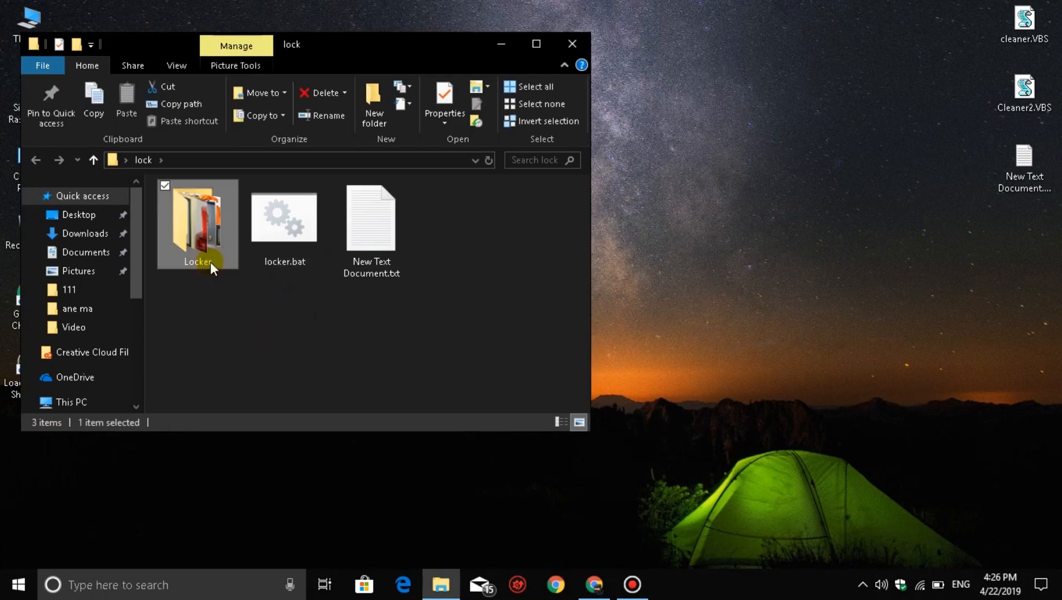
double_click(198, 222)
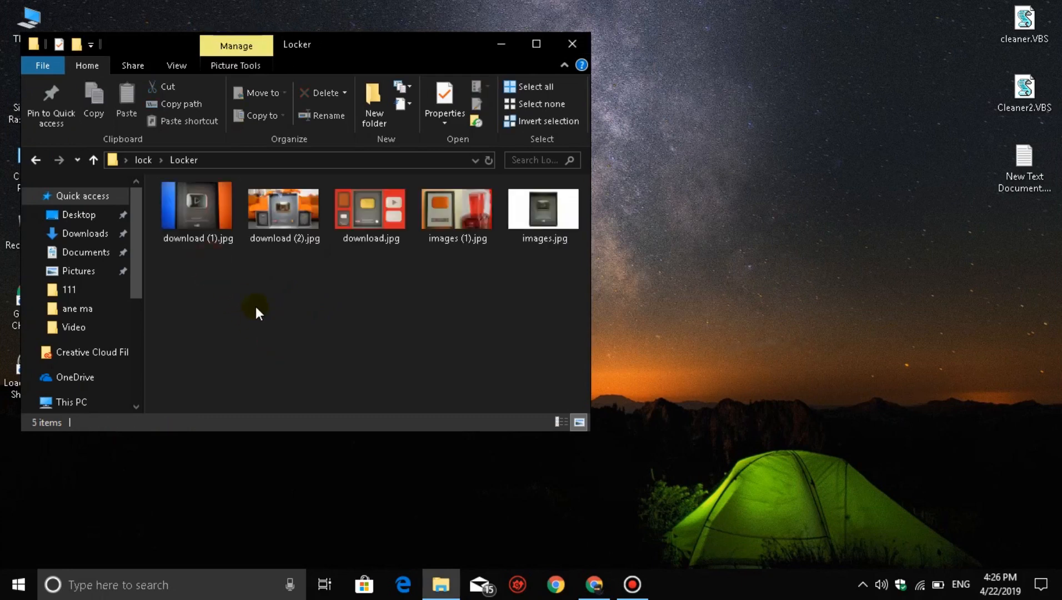
mouse_move(484, 340)
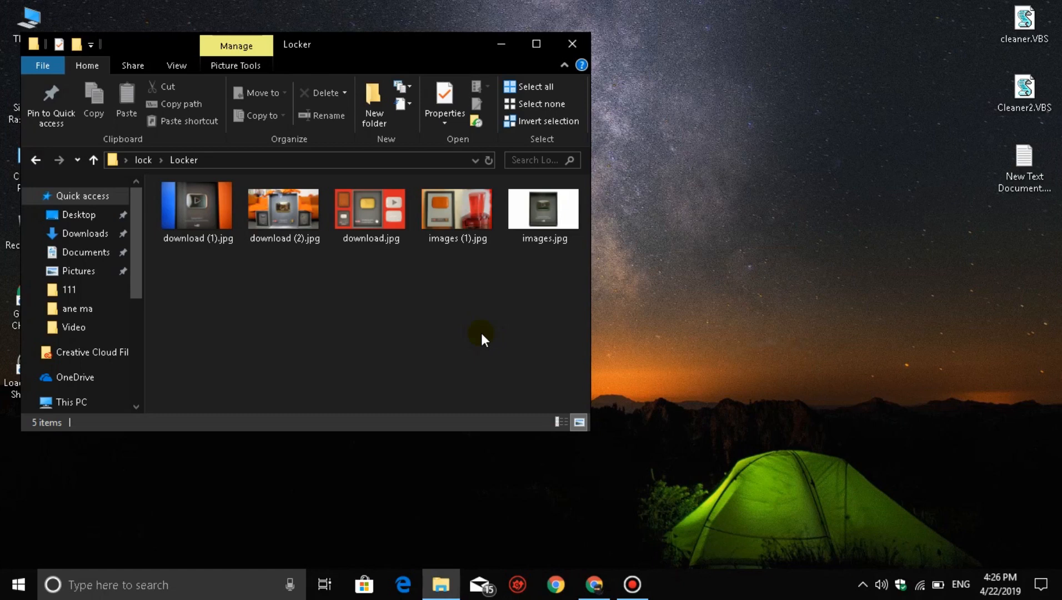
mouse_move(583, 42)
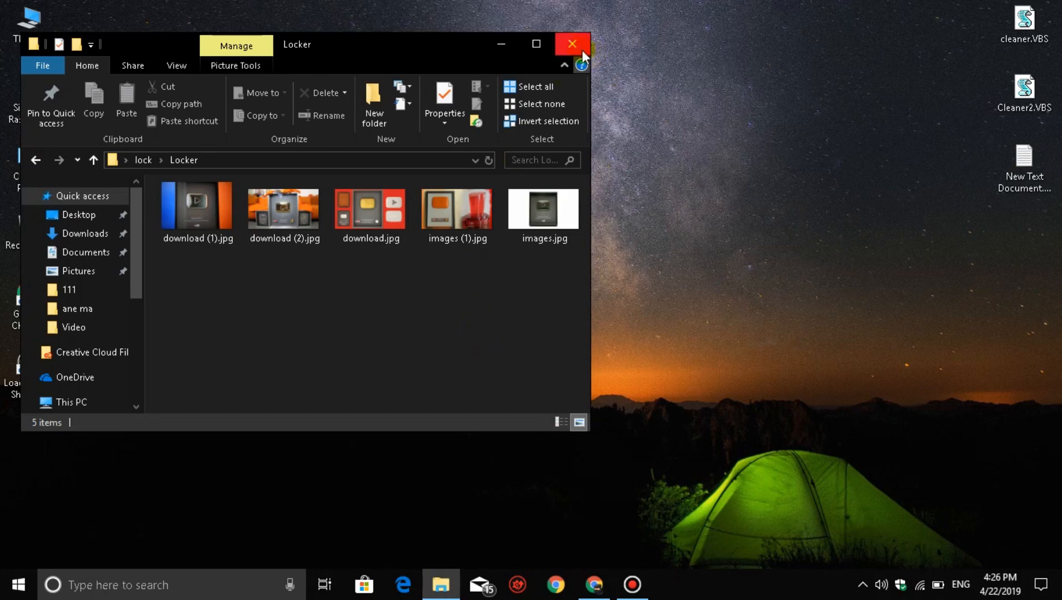
click(569, 42)
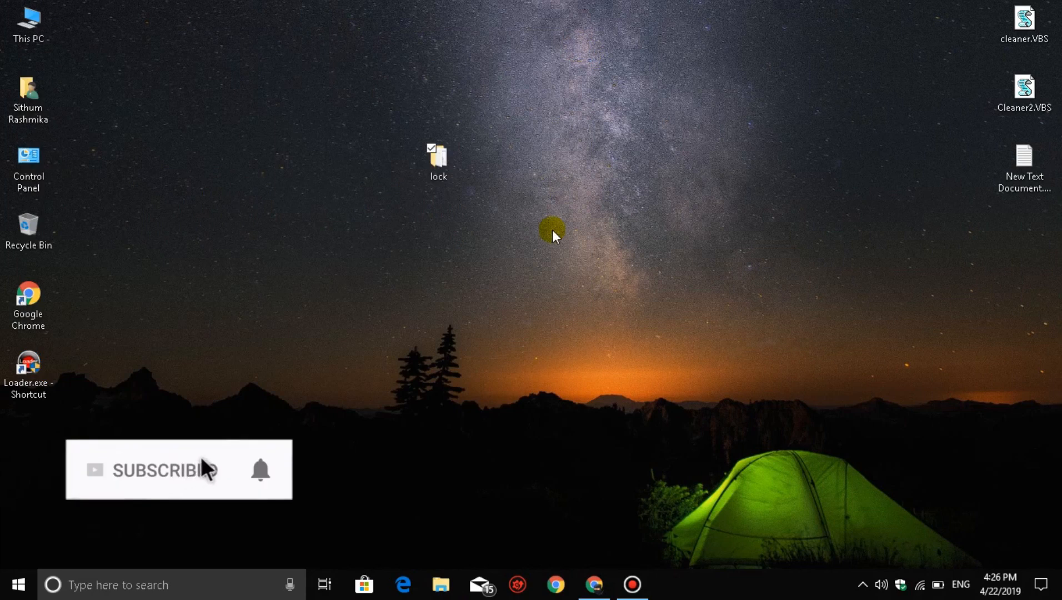
click(167, 470)
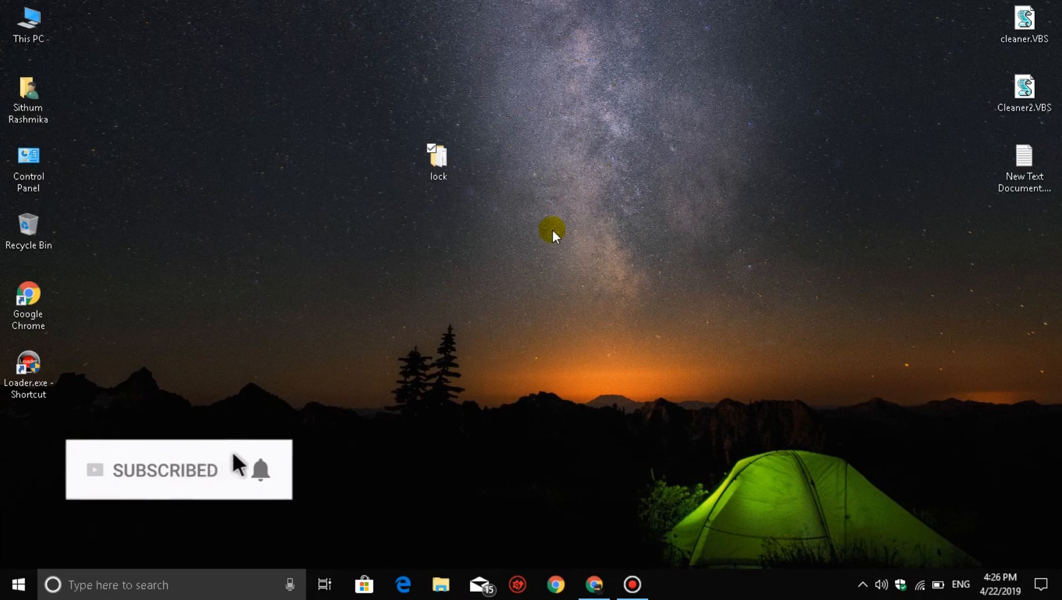